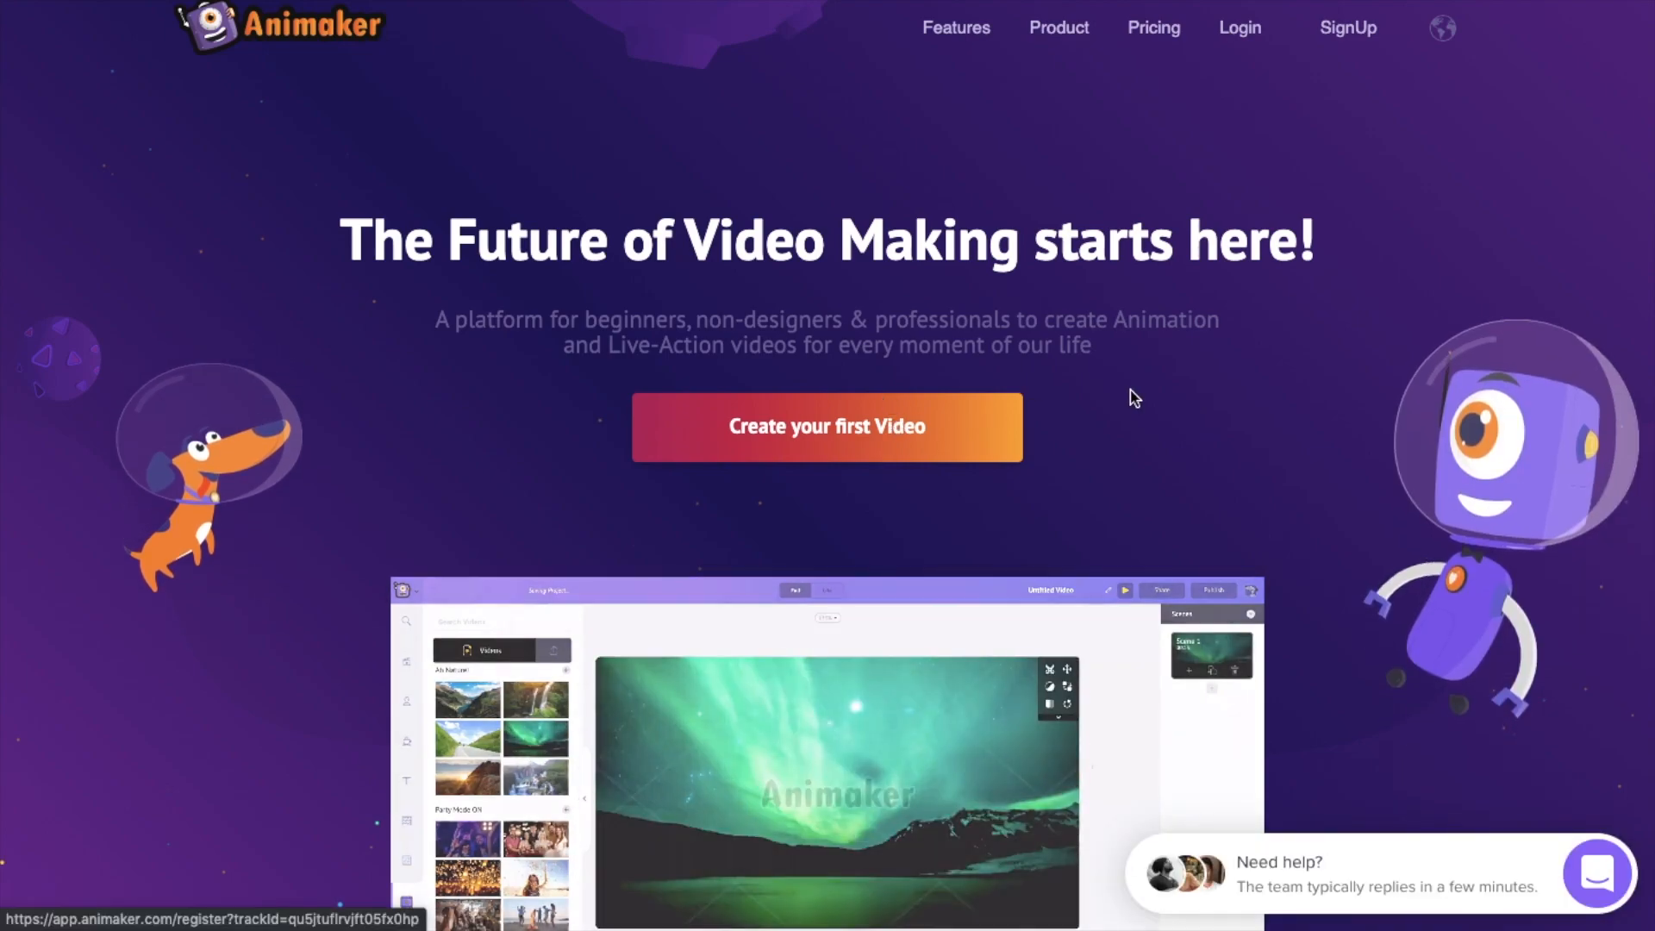
Begin a first video and start it from a Blank Page
click(826, 425)
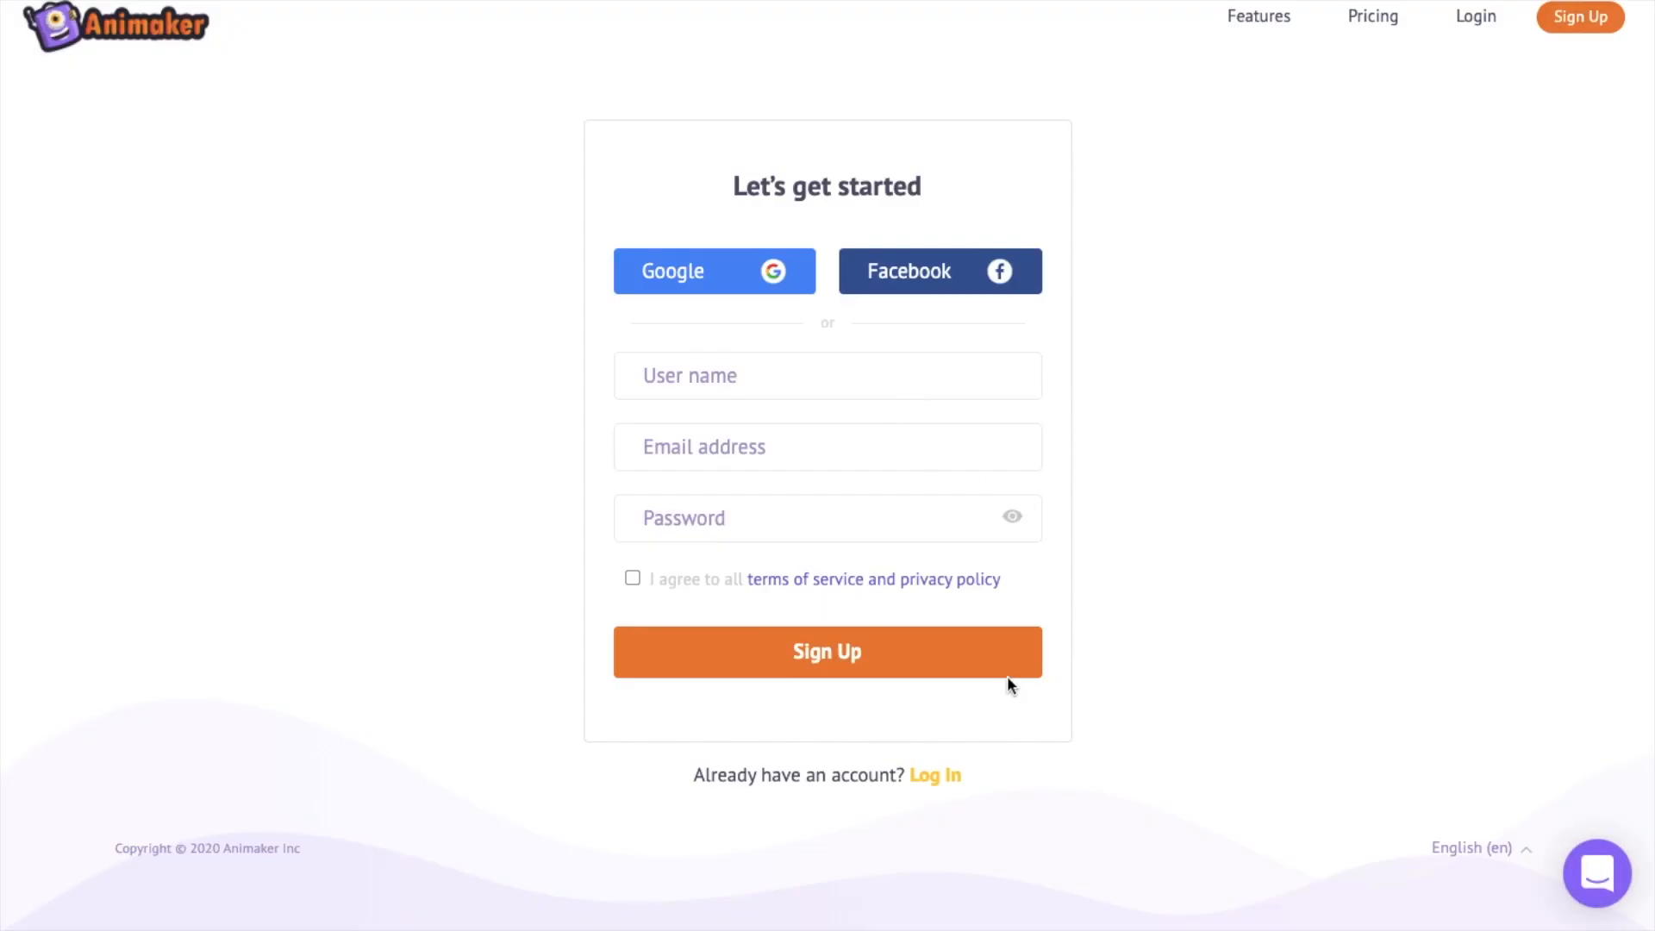
mouse_move(965, 769)
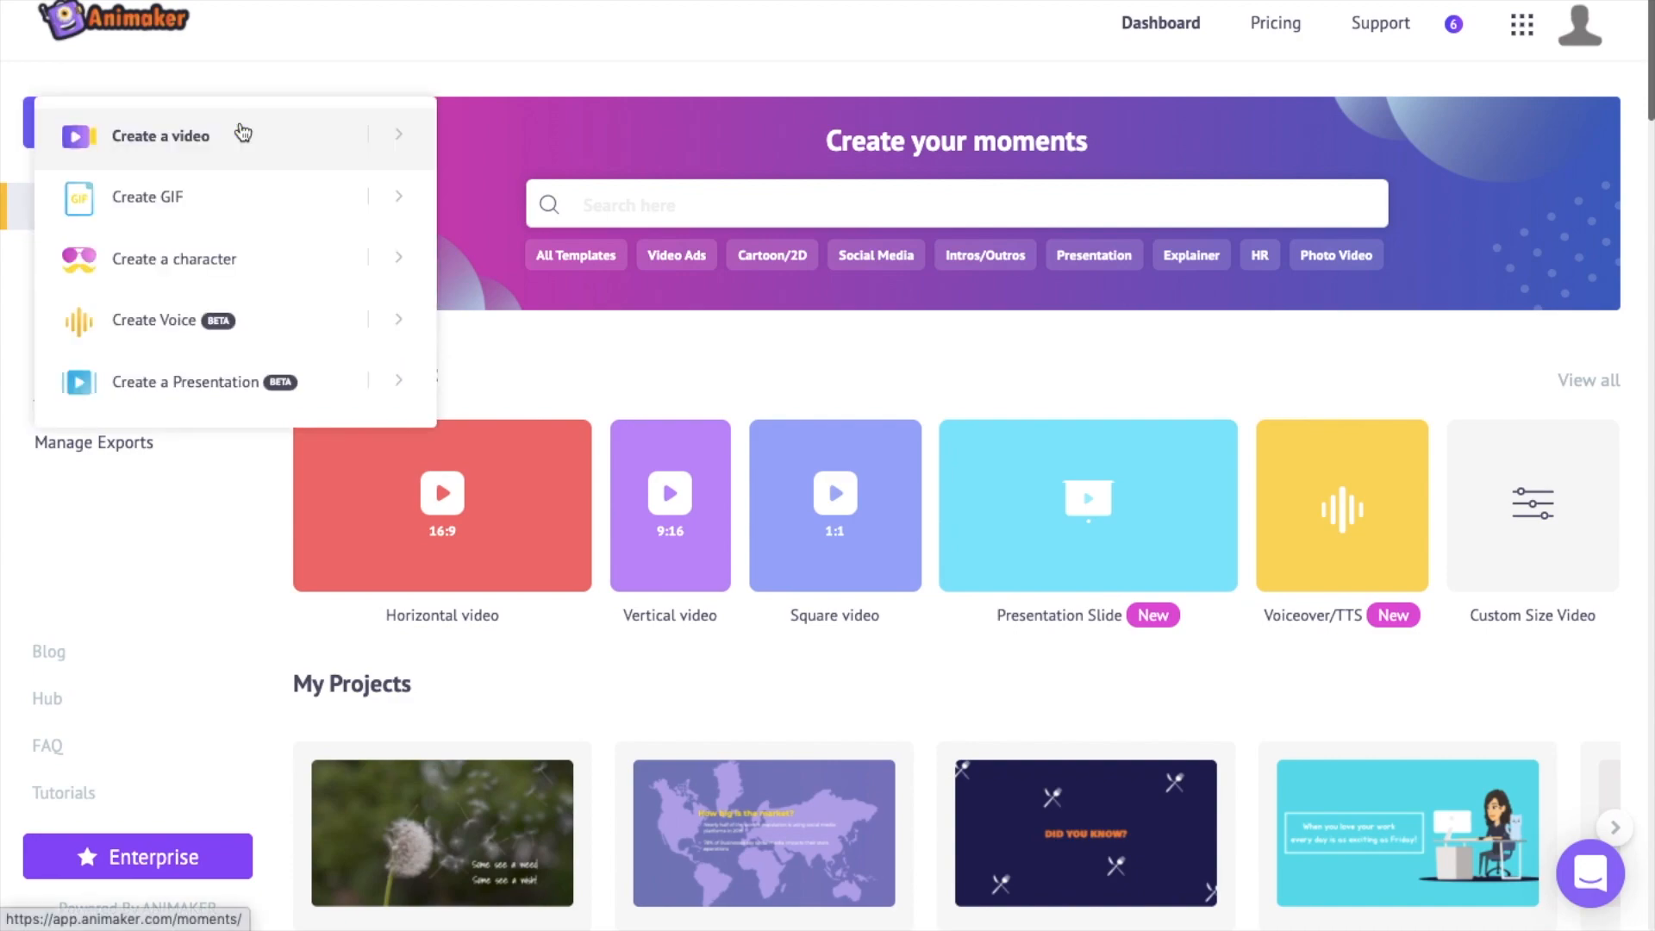
mouse_move(243, 134)
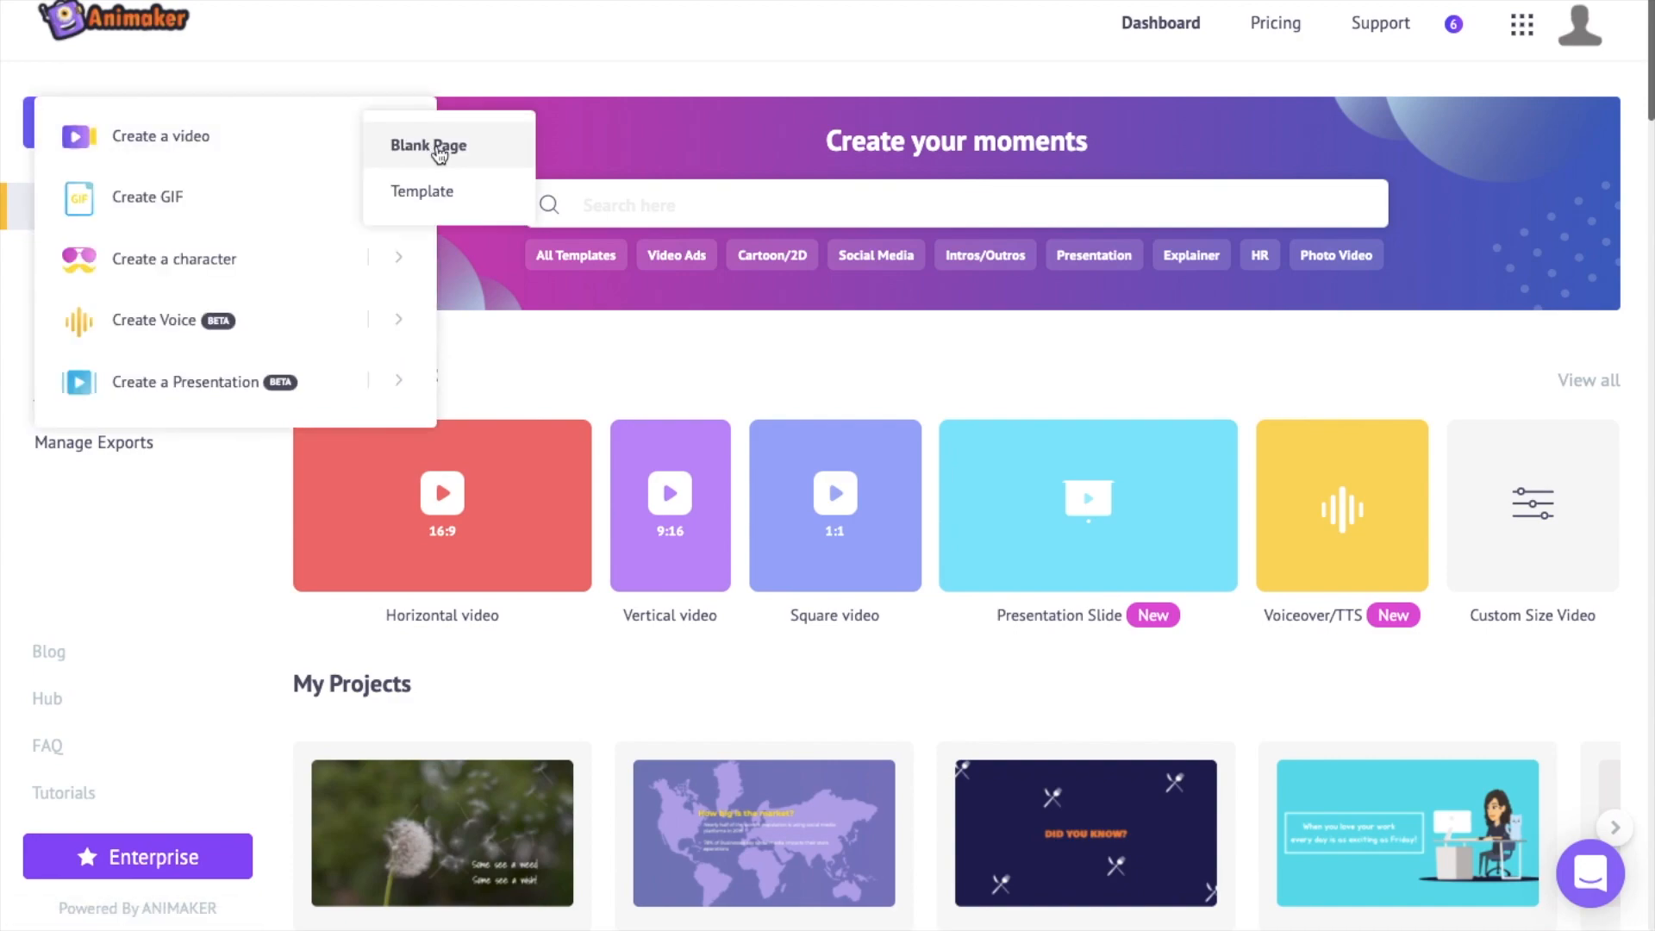
click(427, 145)
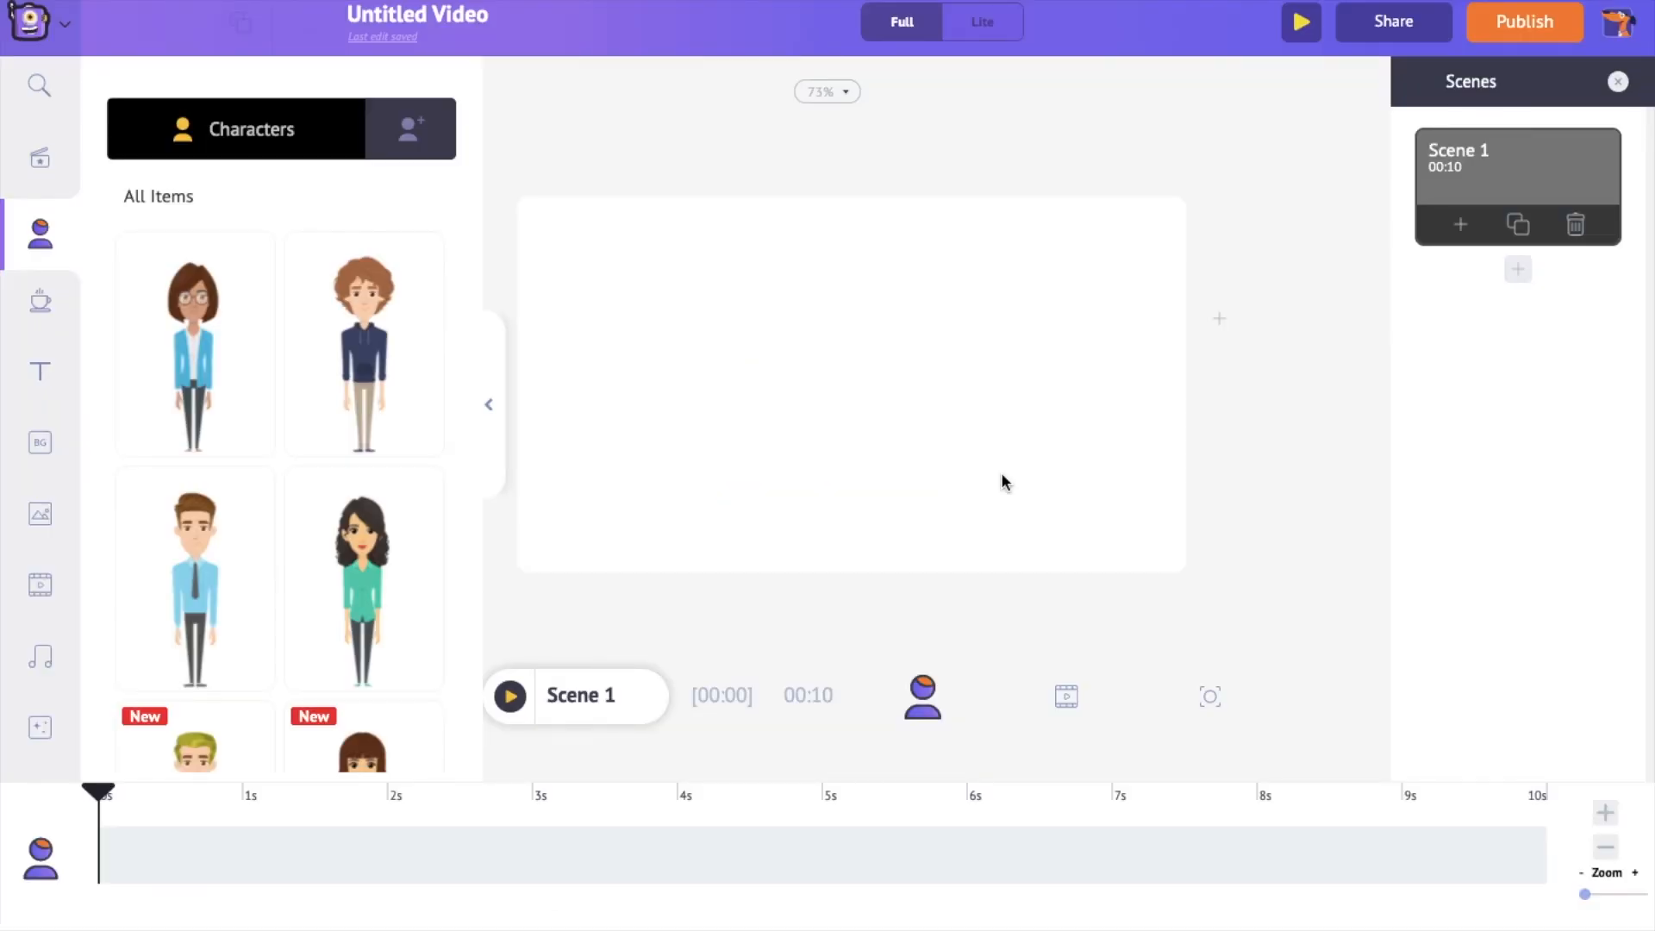
mouse_move(801, 262)
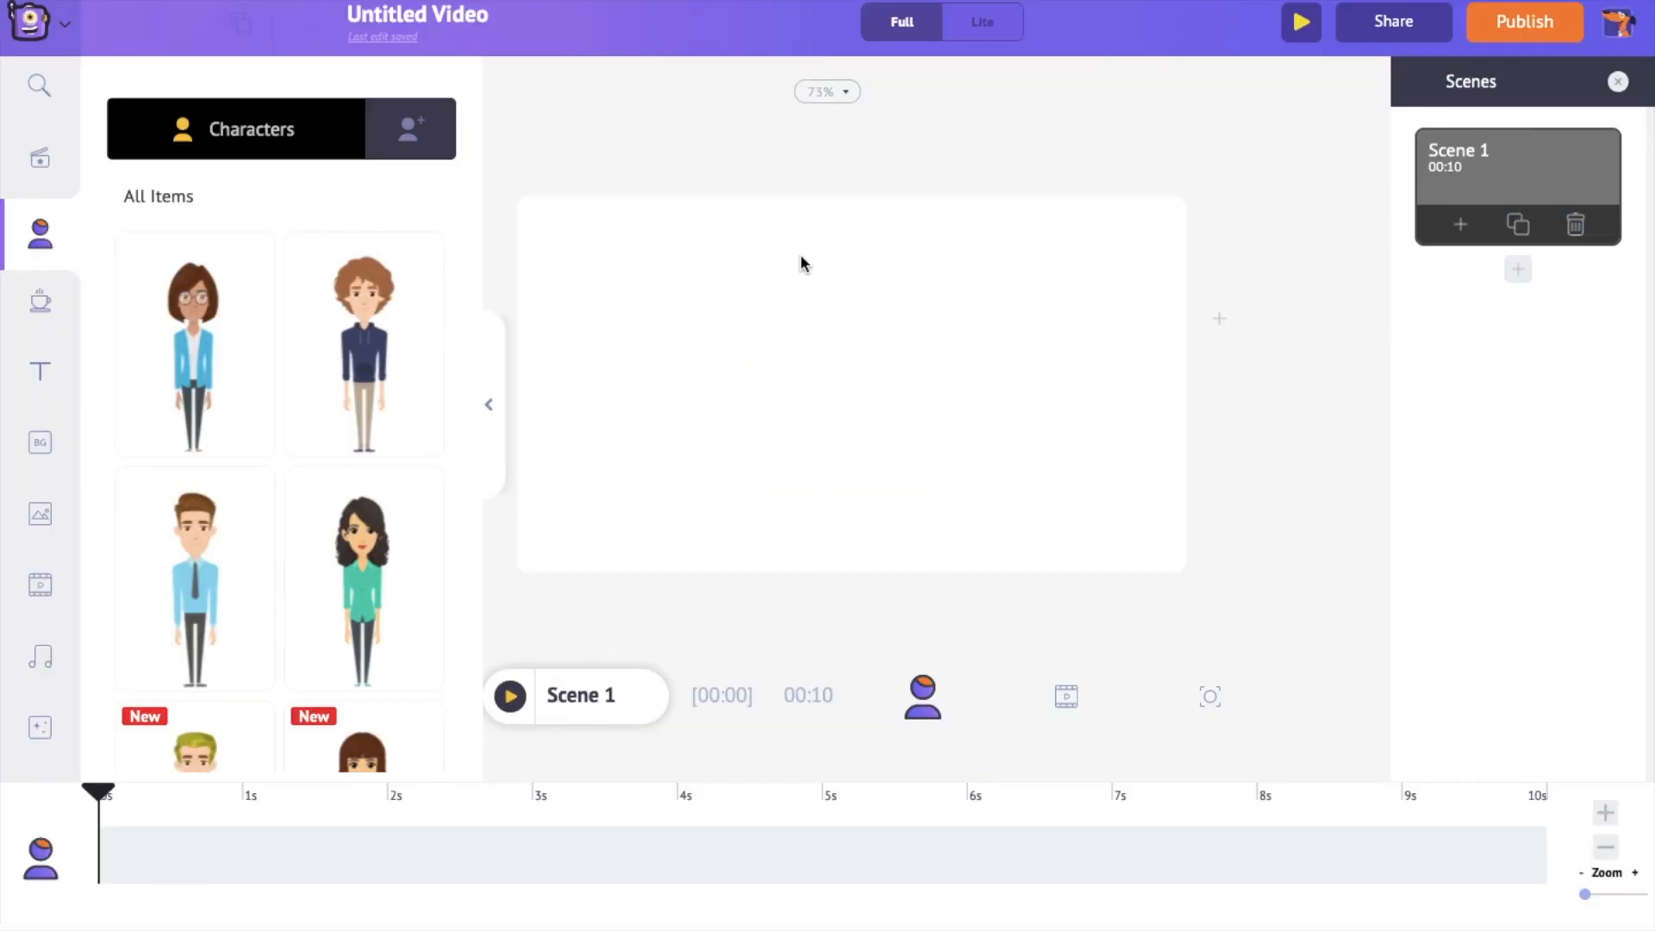
mouse_move(776, 377)
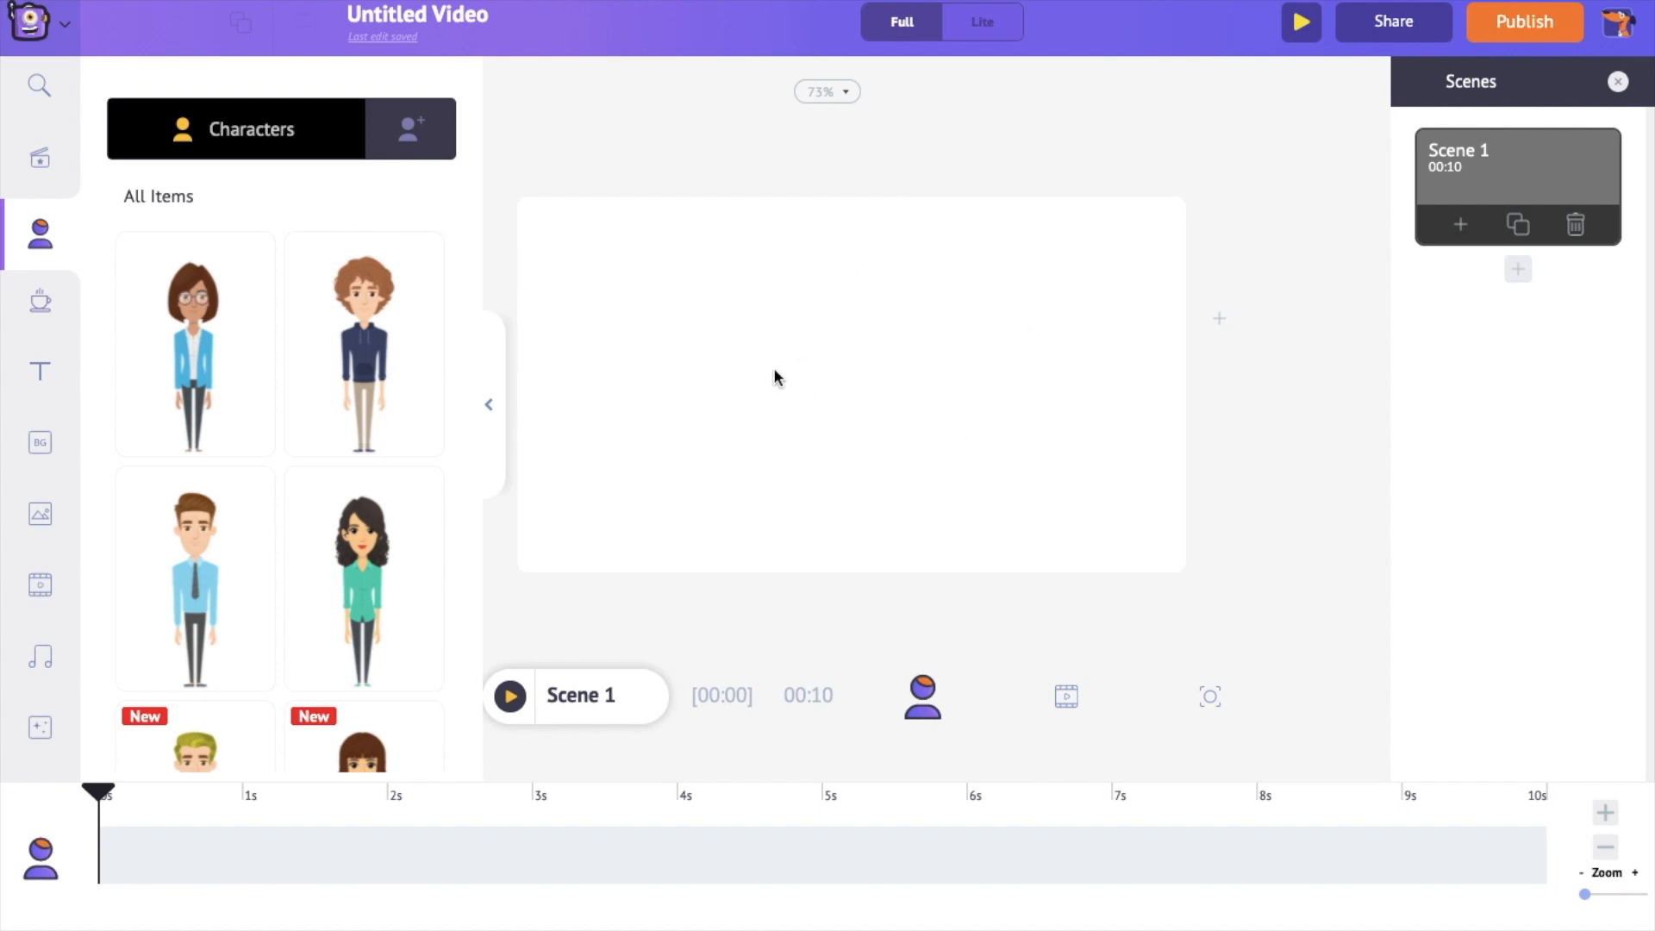
mouse_move(867, 390)
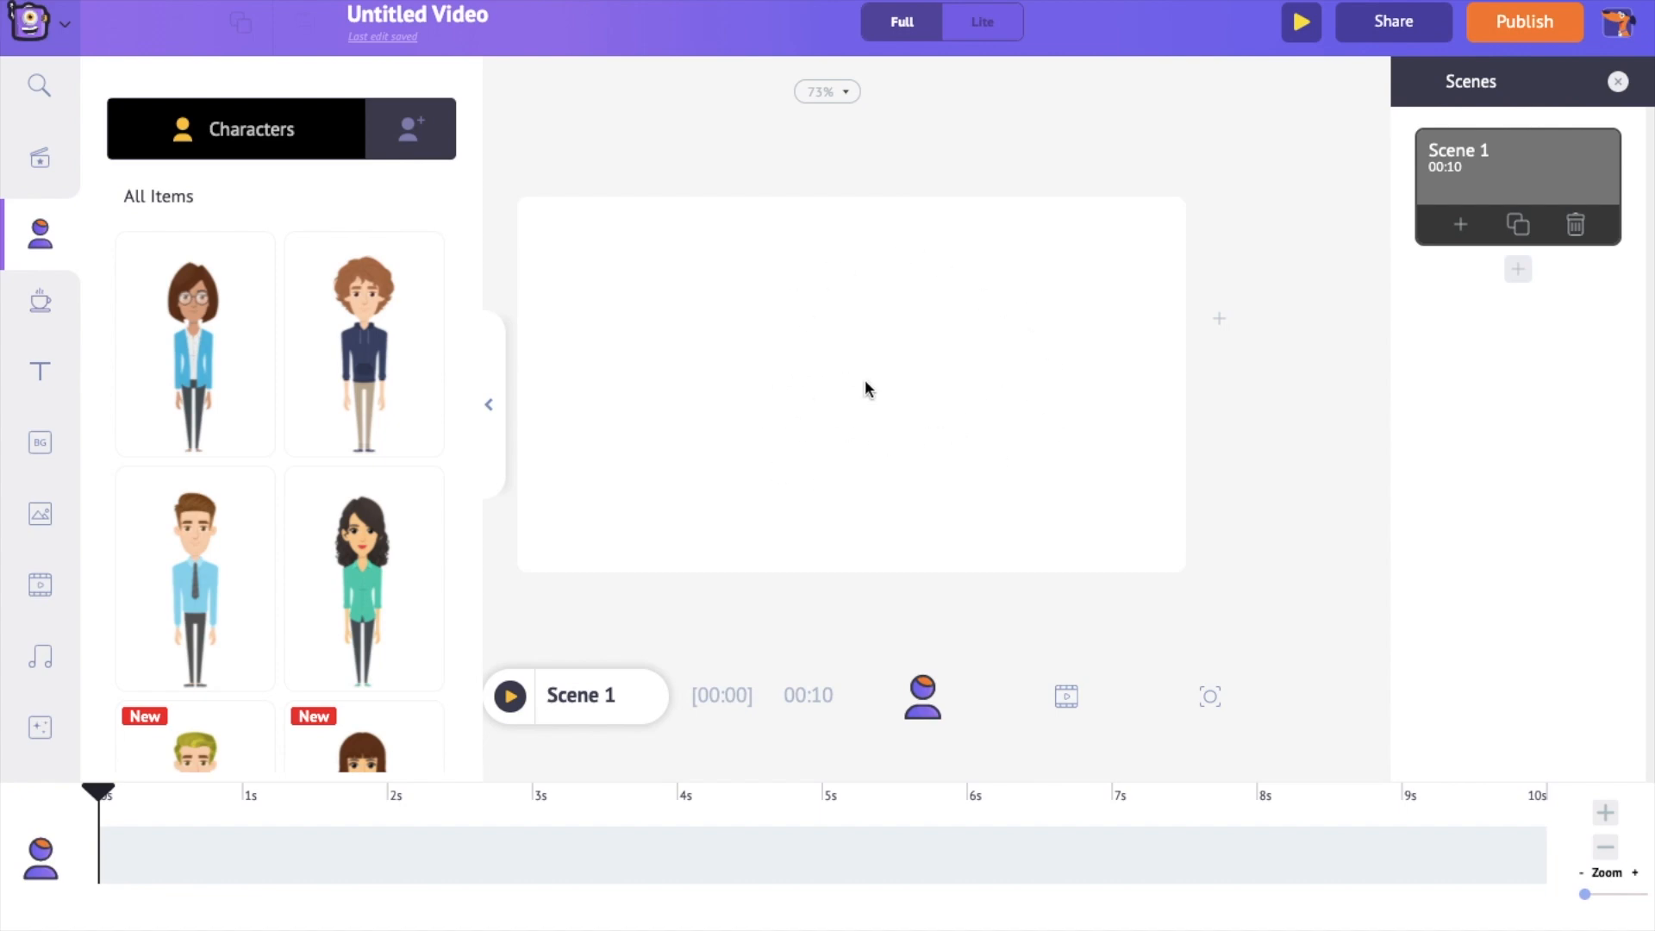
mouse_move(1431, 124)
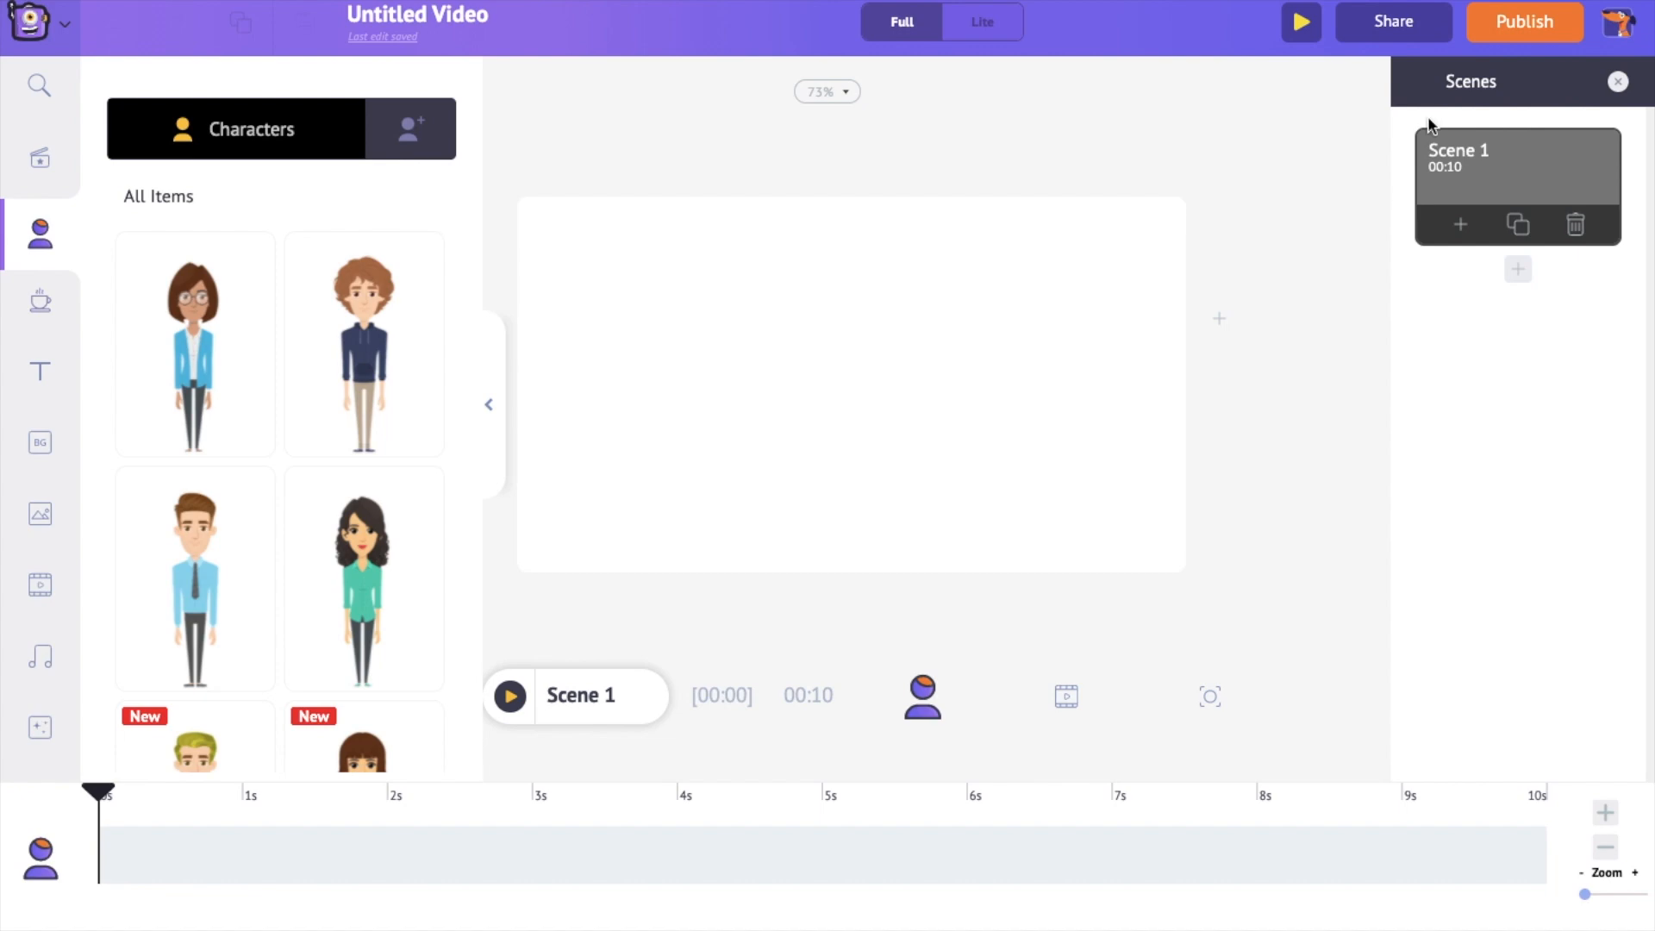
mouse_move(1529, 200)
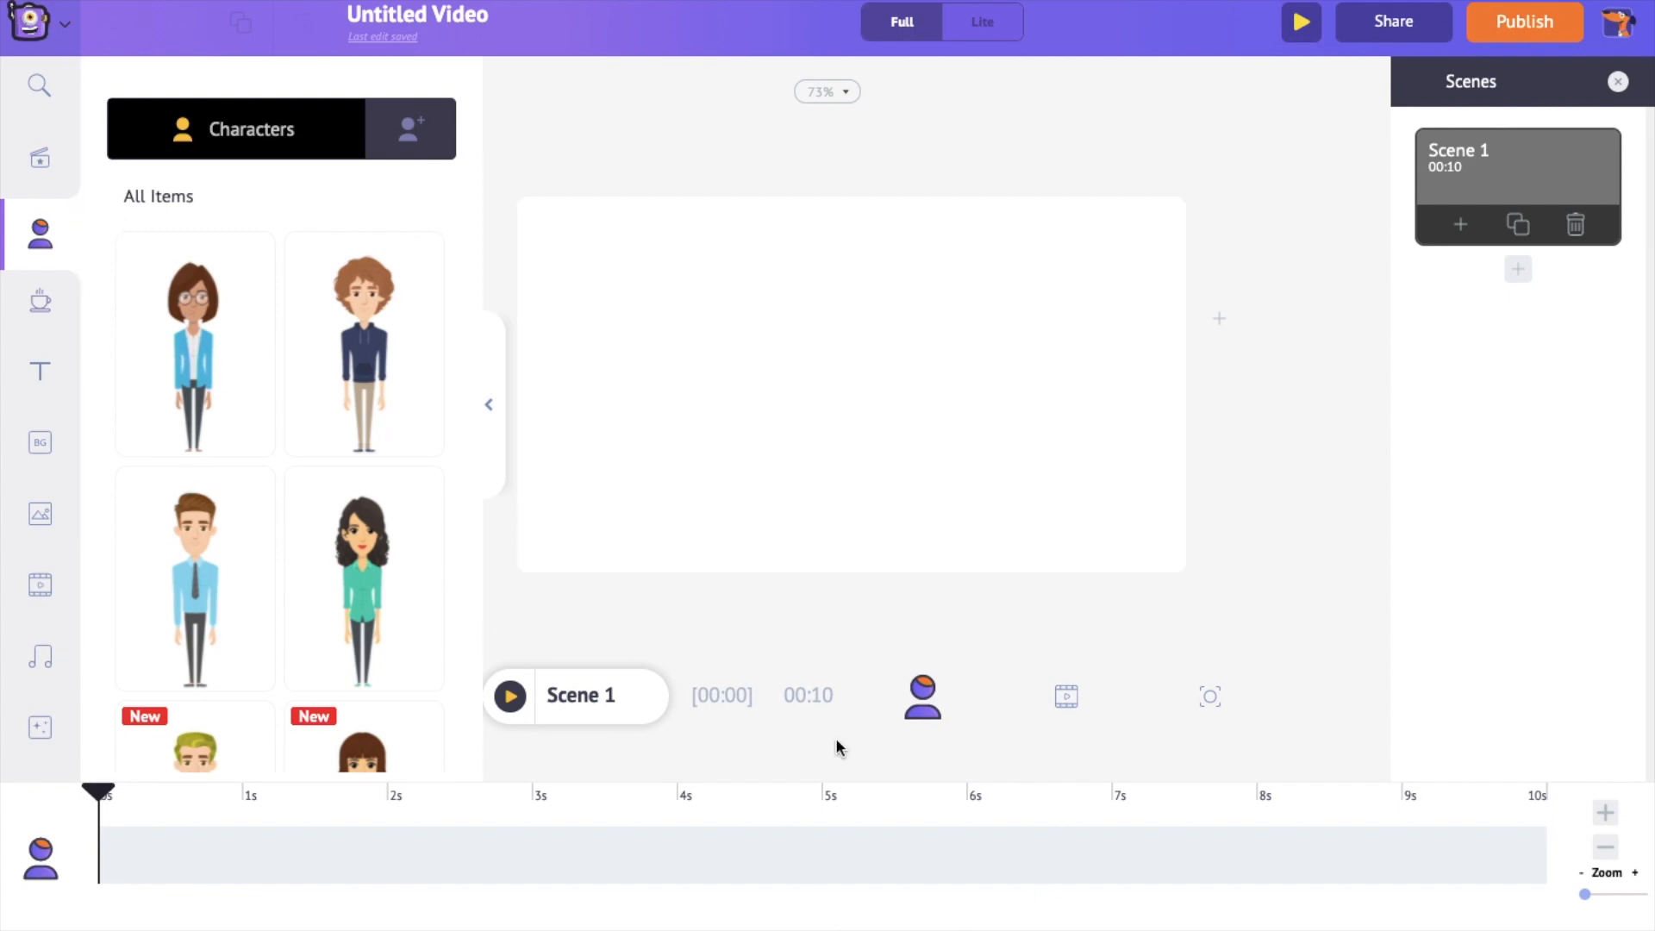
mouse_move(811, 798)
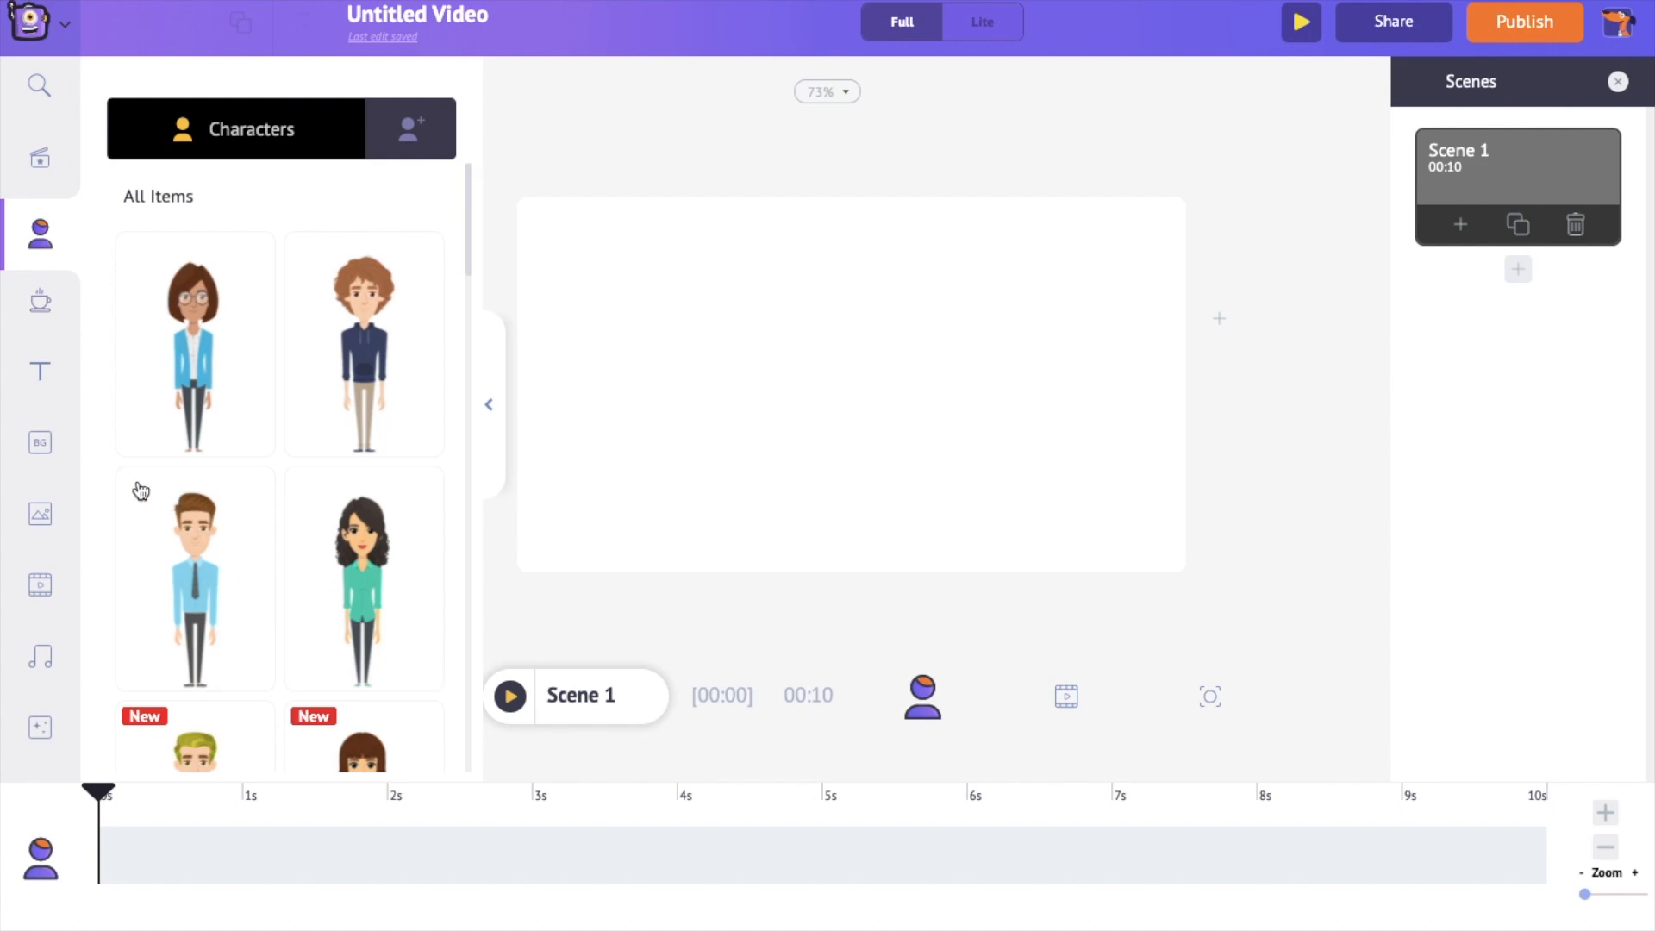
click(40, 446)
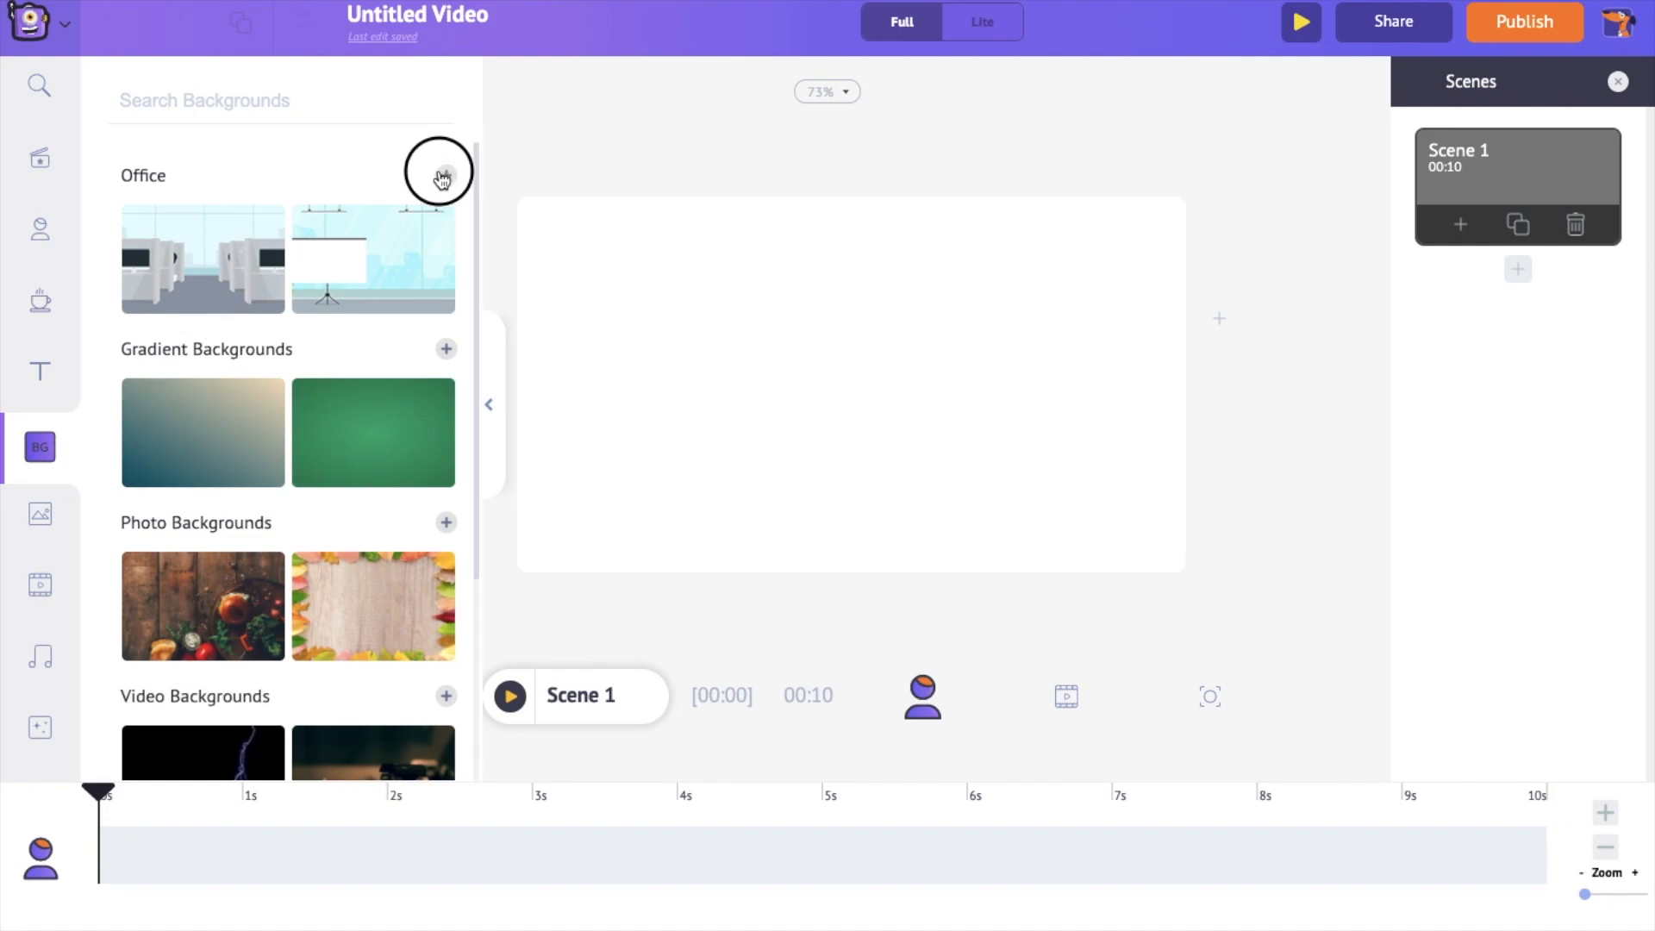
Set the green-wall office lounge as the Scene 1 background and return to Characters
click(444, 176)
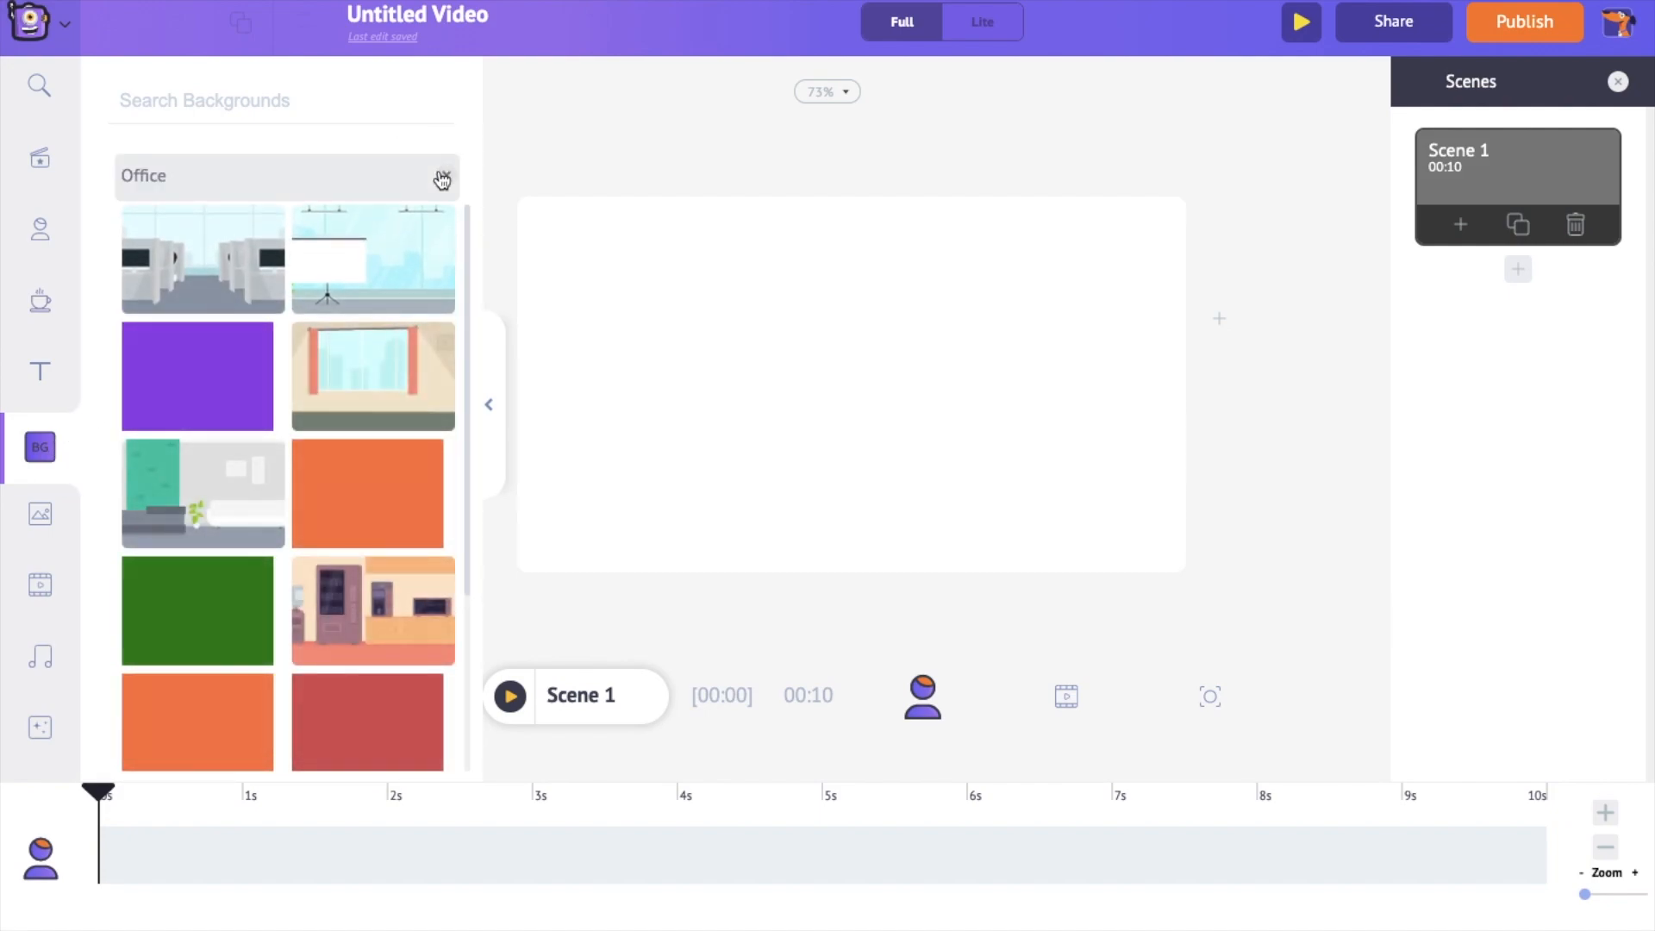
click(204, 494)
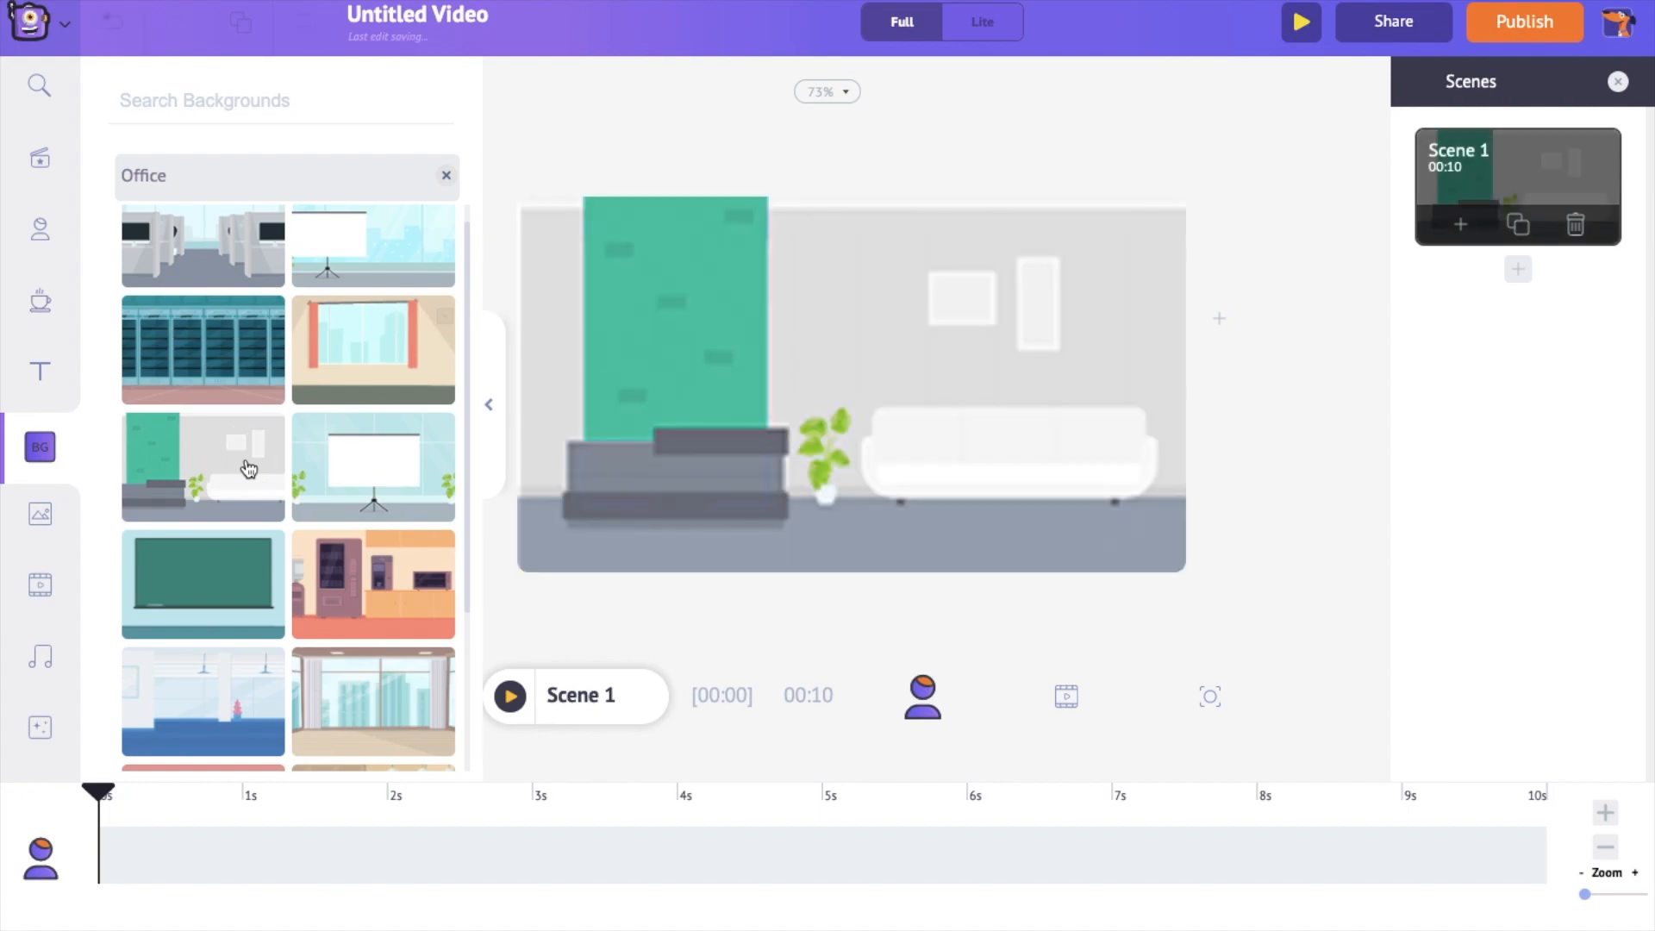
click(39, 233)
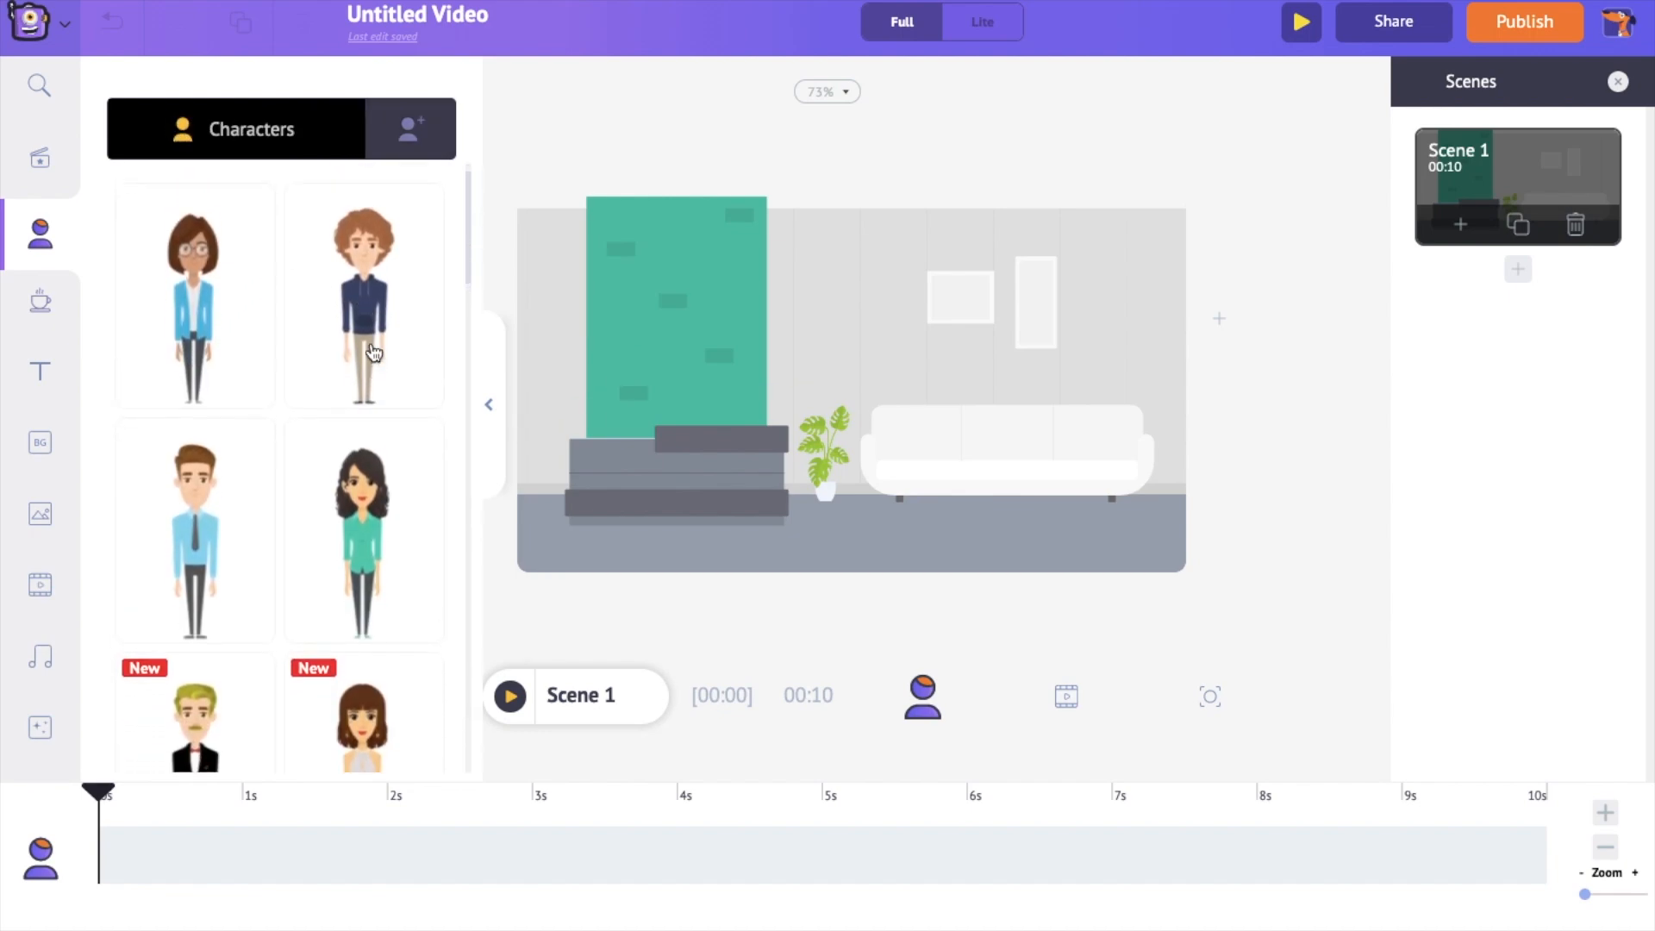
Add the curly-haired man and give him a 'walk' action, starting his Smart Move setup
click(364, 295)
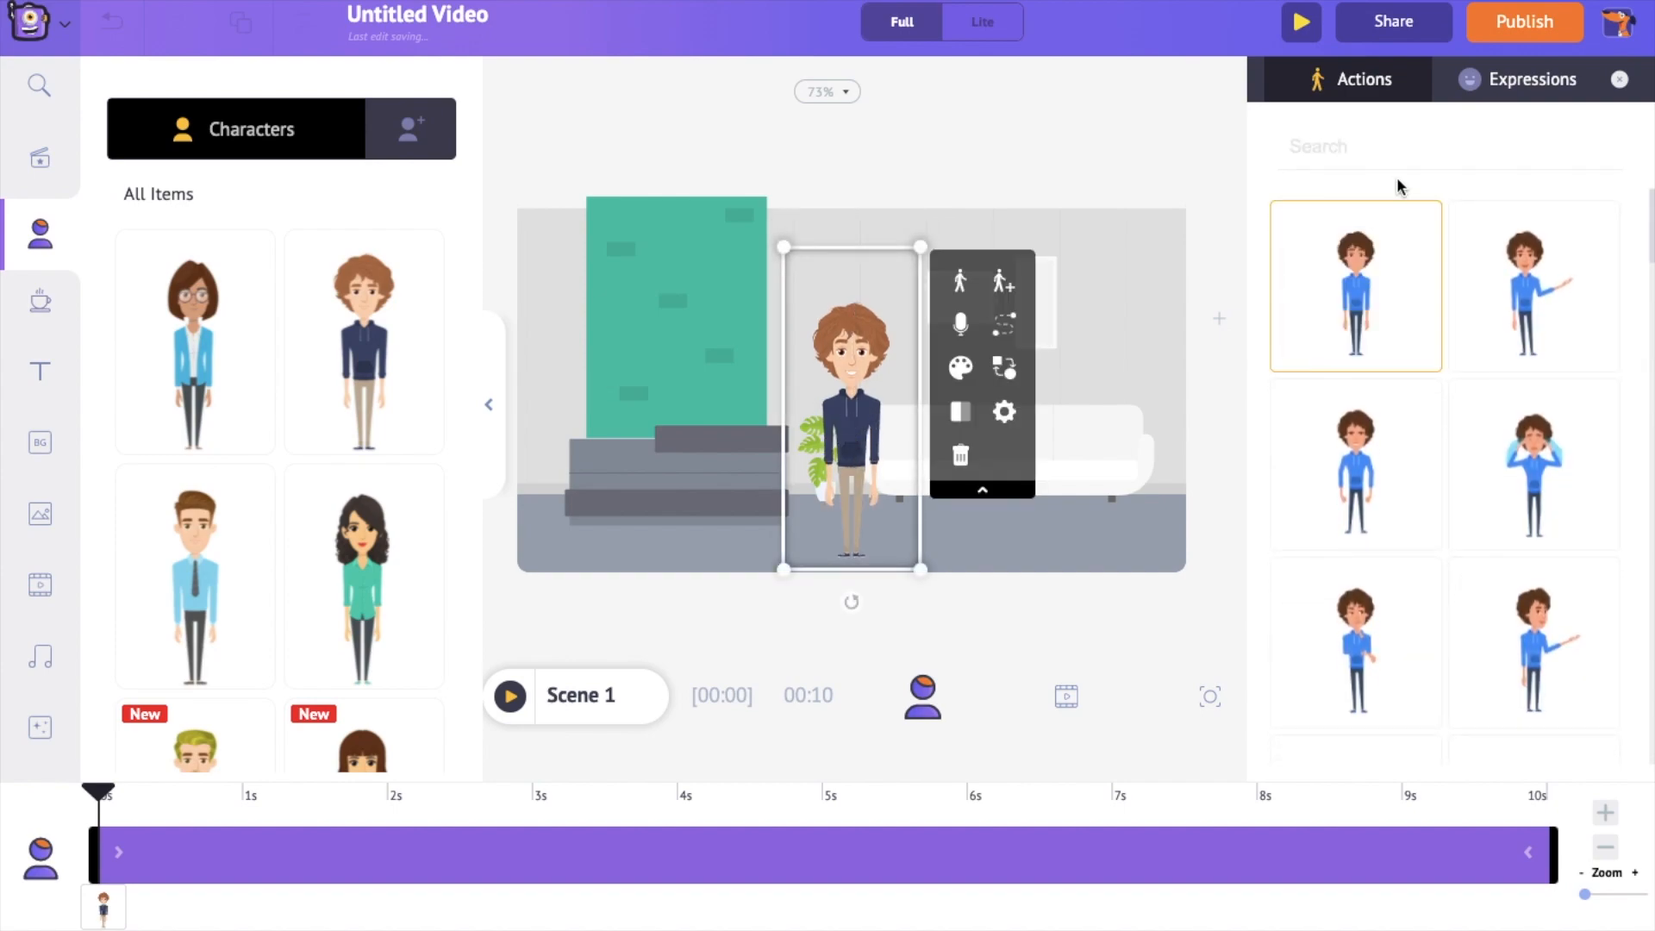
text(walk)
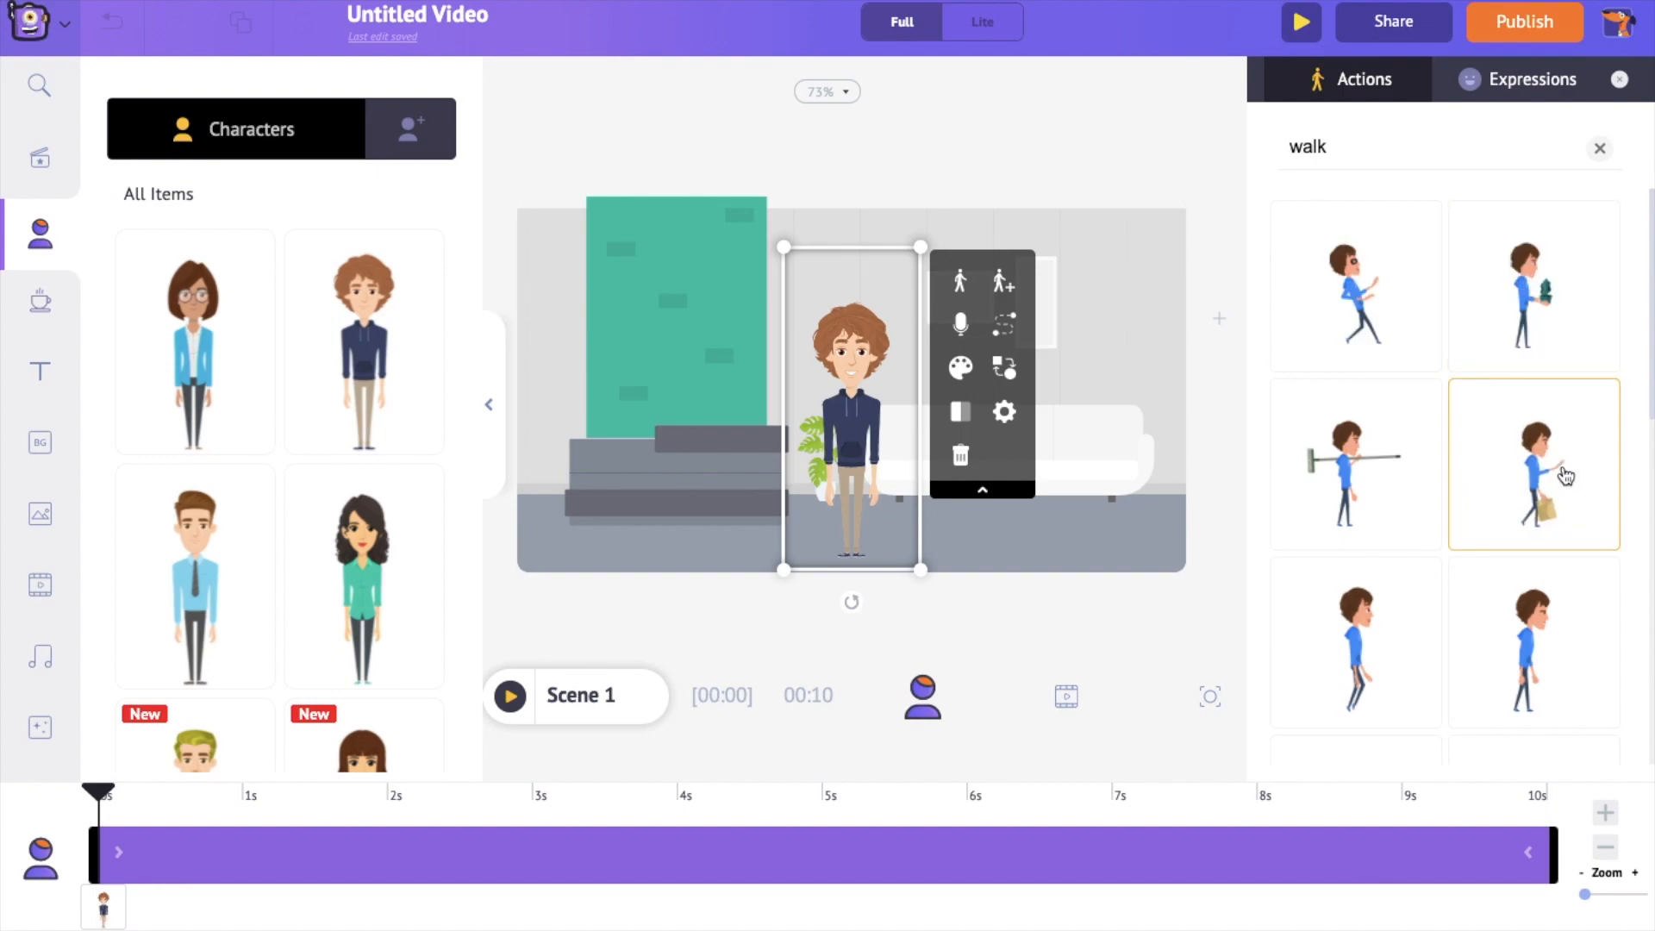
scroll(down, 3)
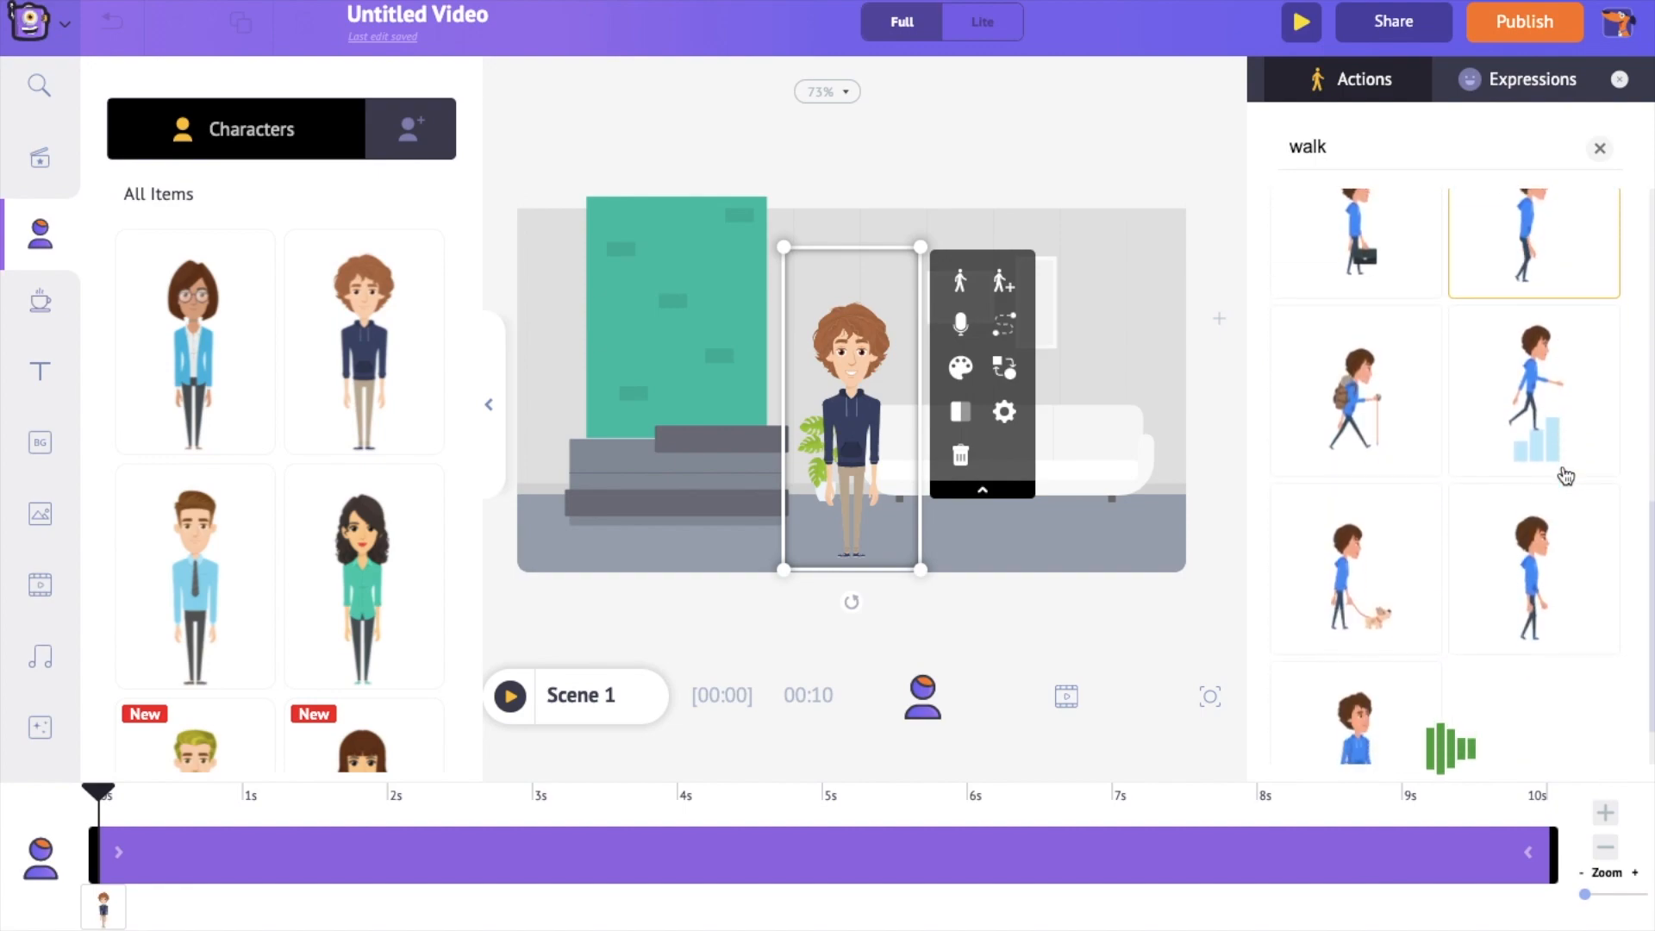
click(1532, 493)
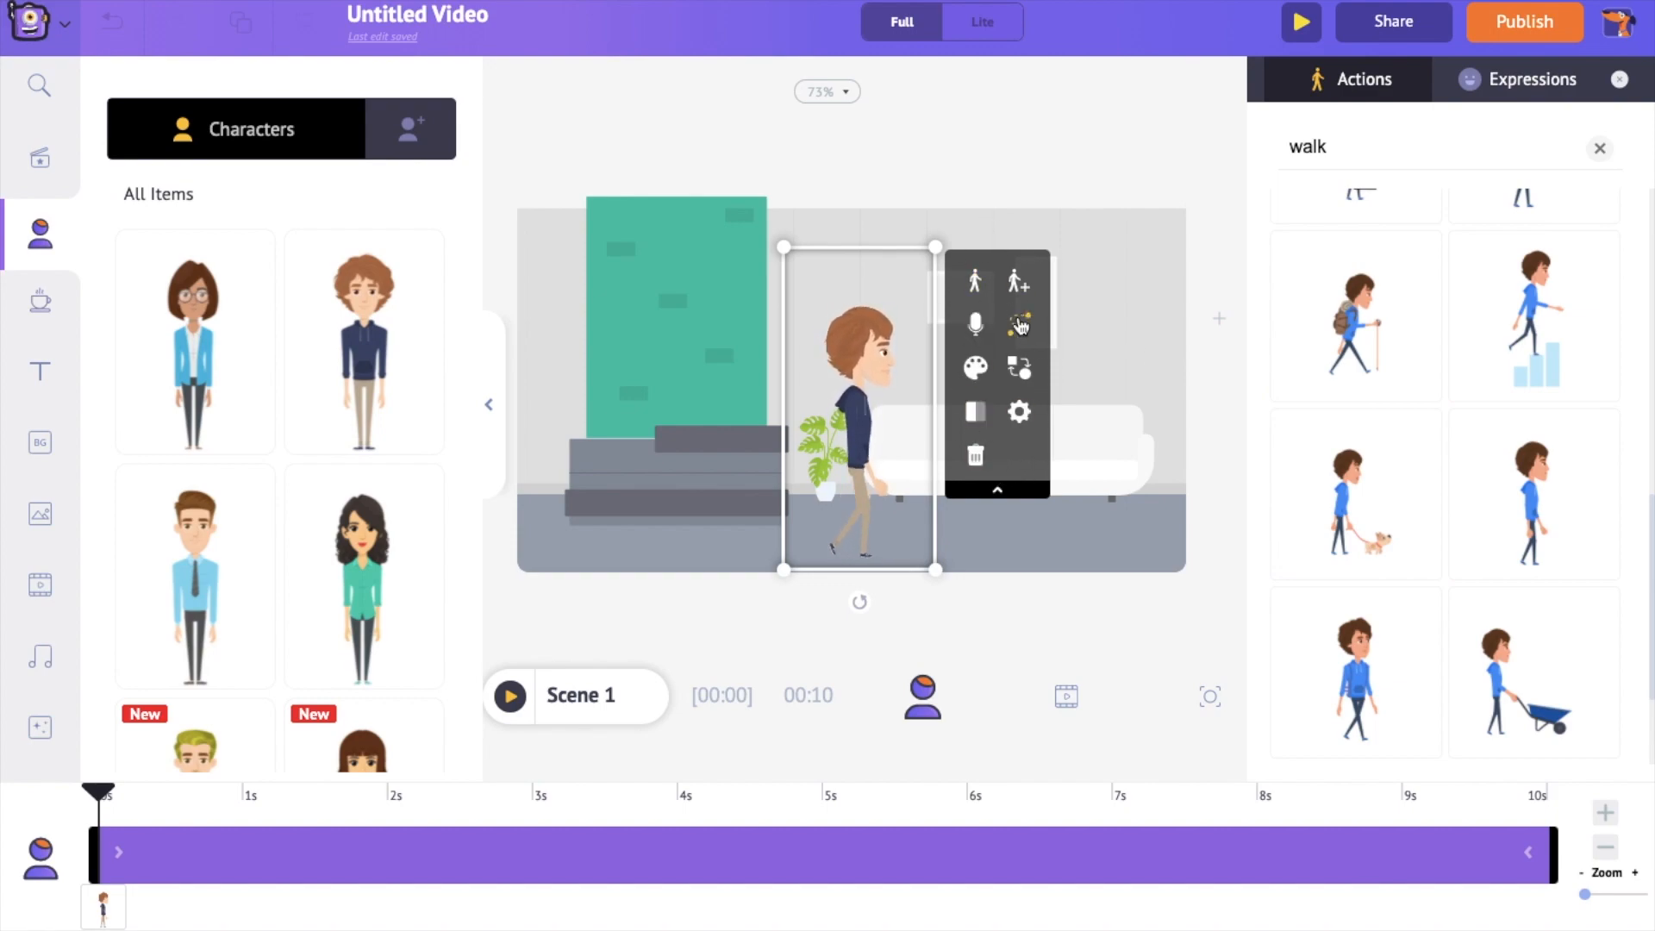
mouse_move(1019, 326)
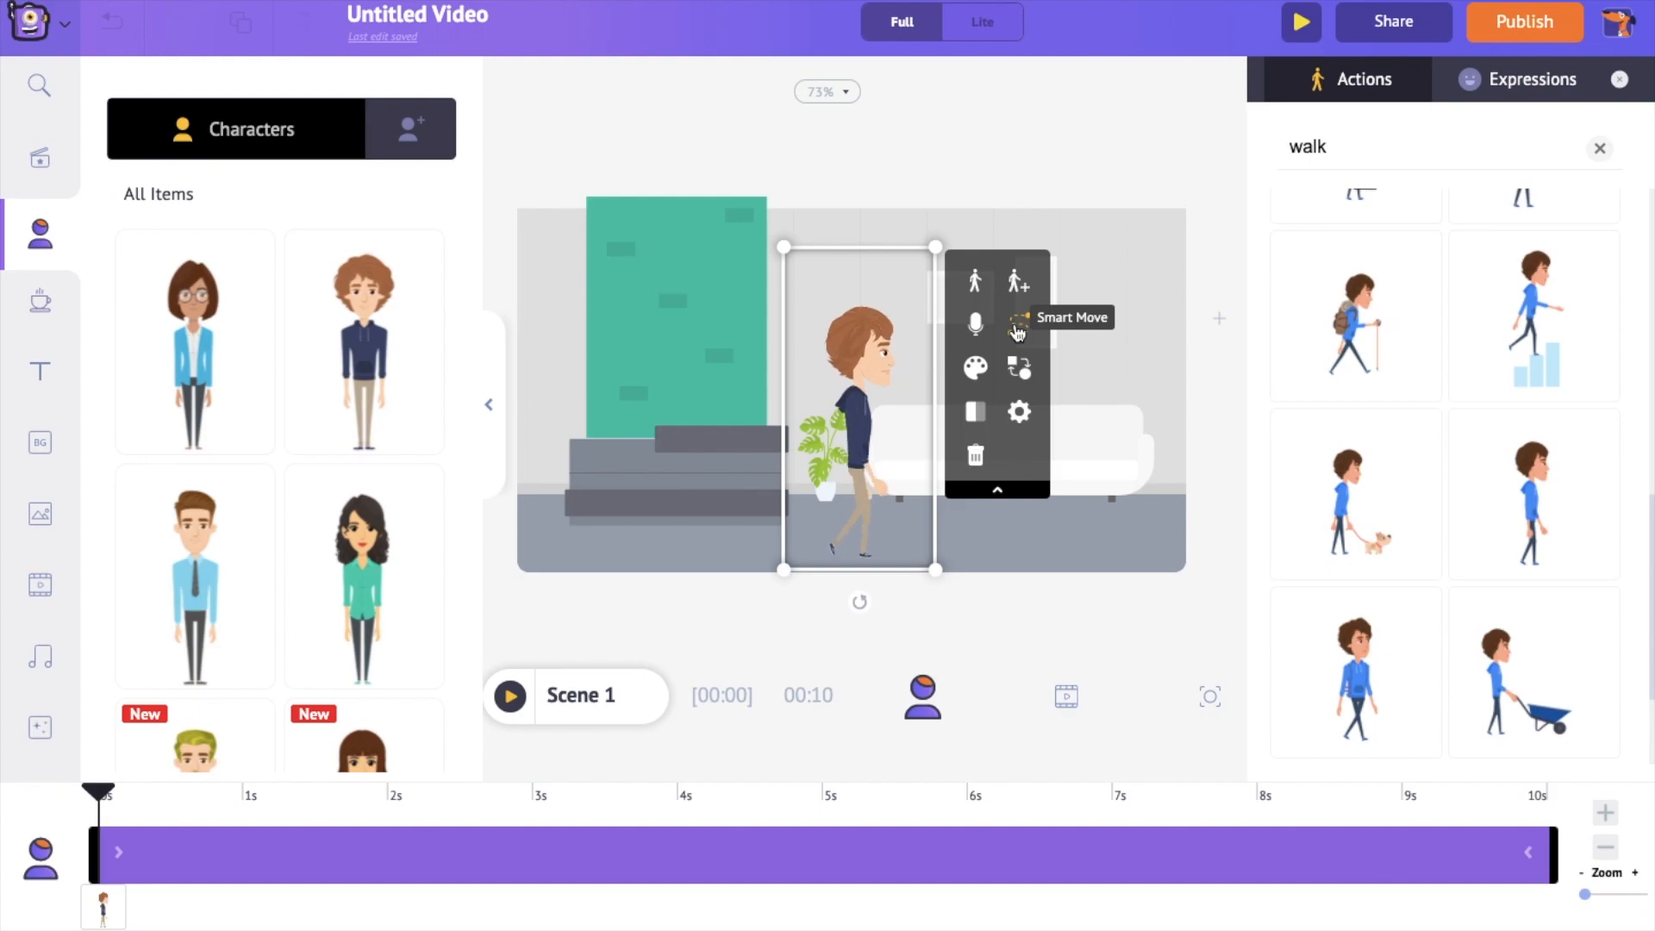
click(1019, 281)
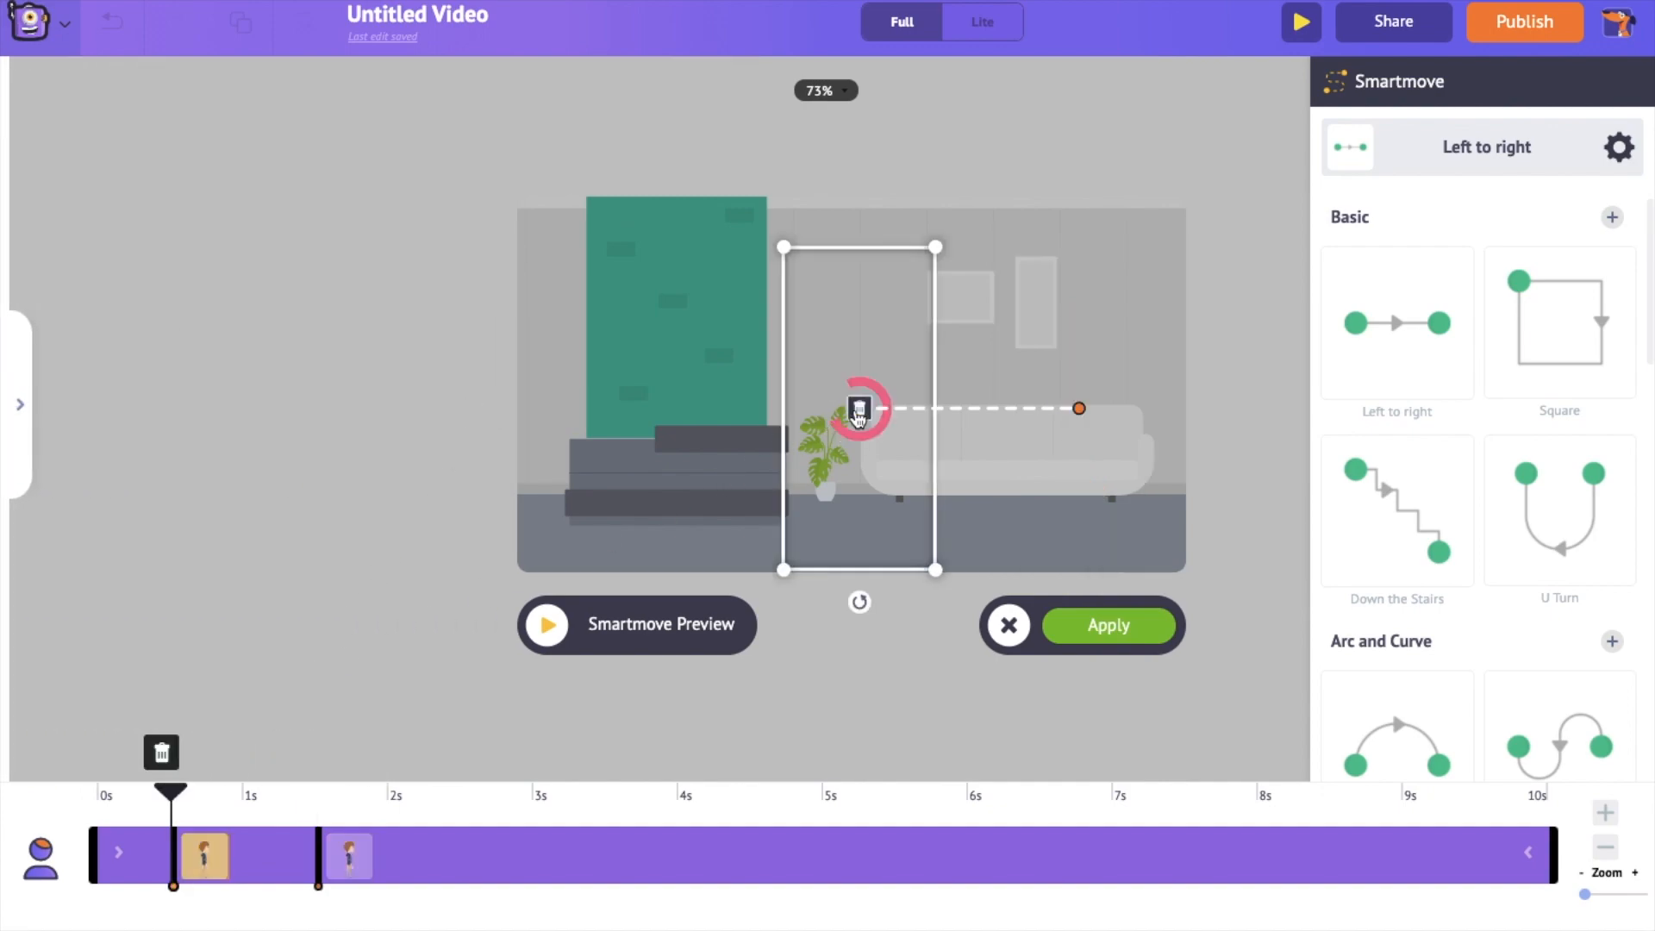
Stretch the left-to-right walking path across the full office width
drag(859, 408, 429, 458)
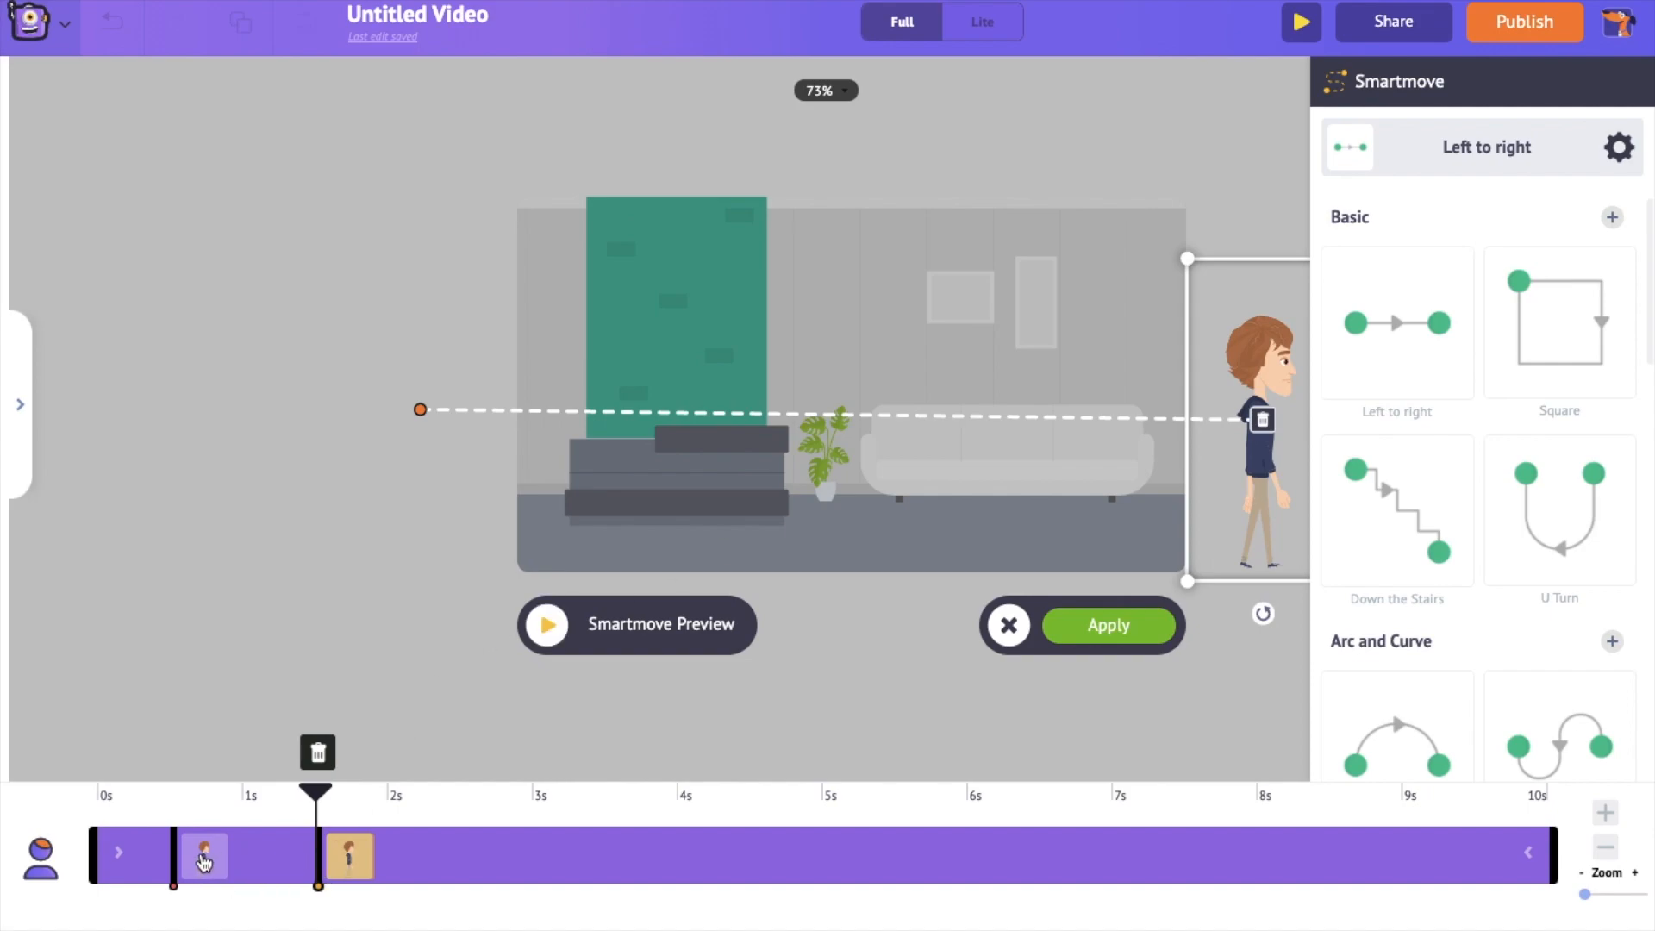
End the walk at about 5 seconds and apply the Smartmove
click(203, 855)
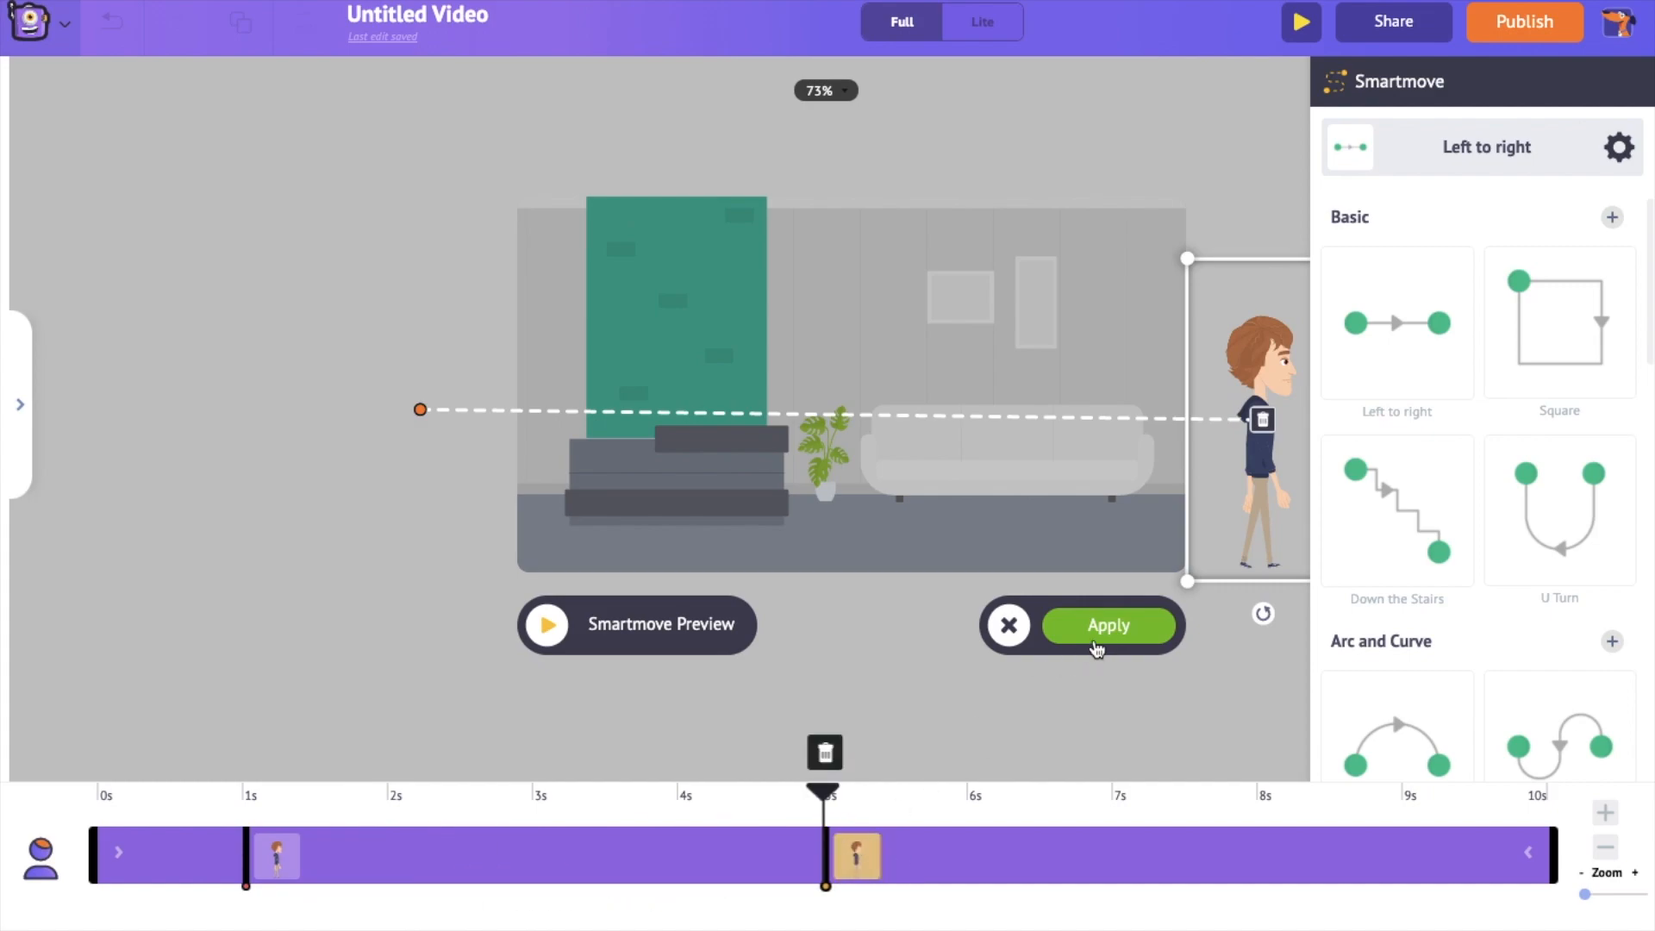
click(1106, 624)
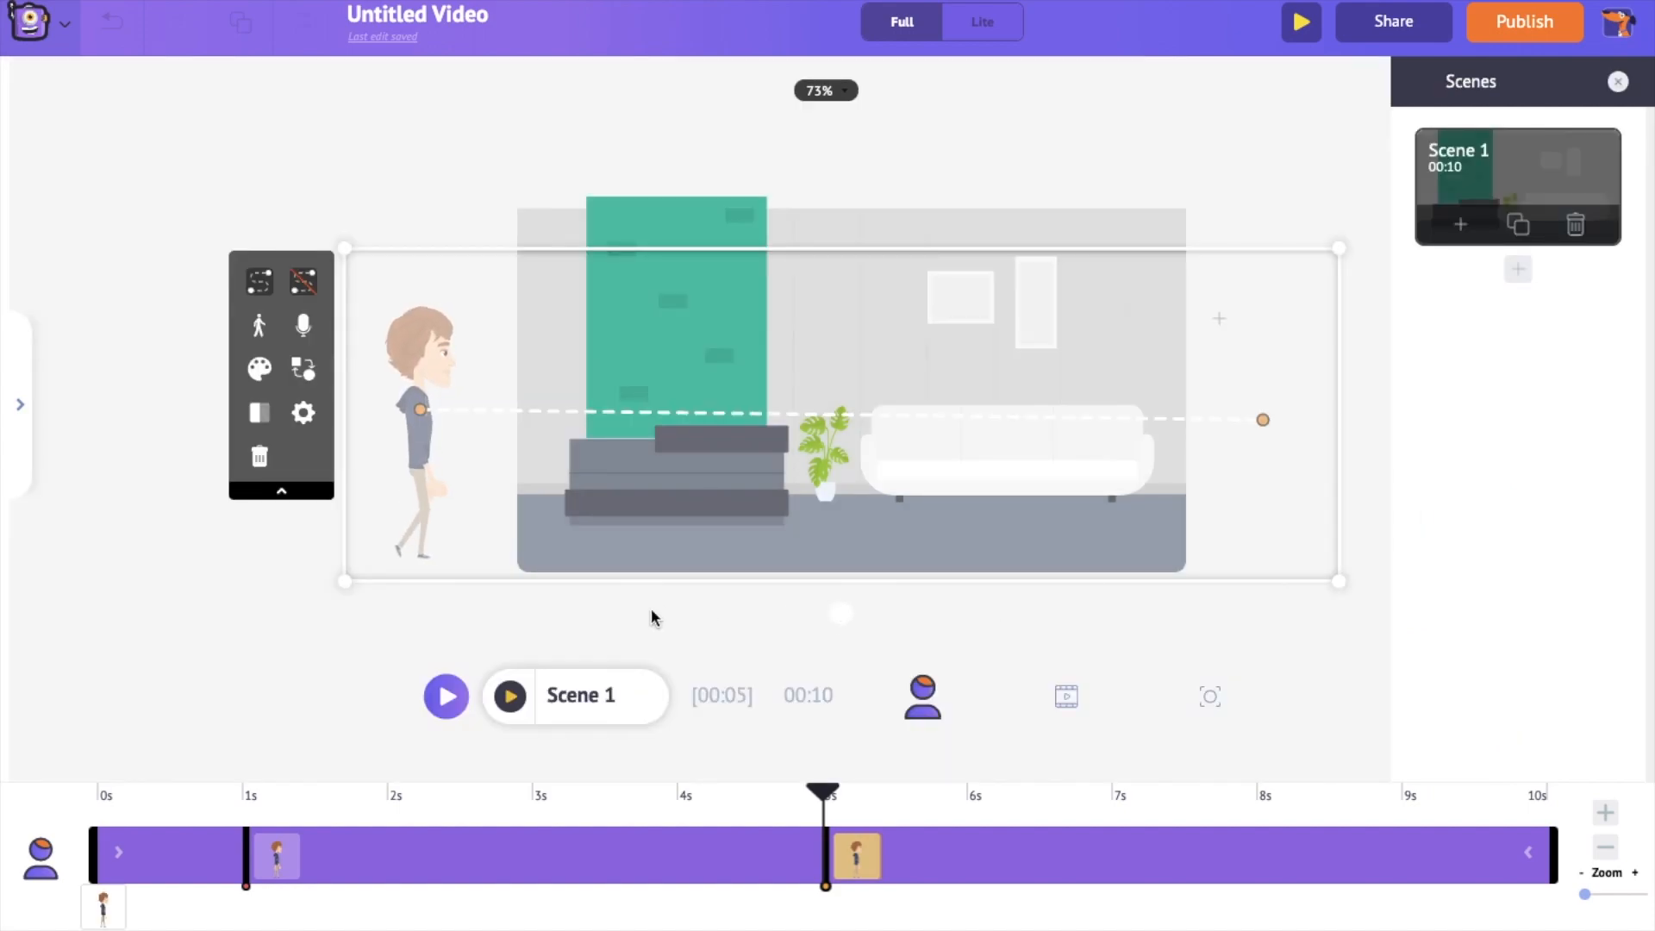
Preview Scene 1 from the beginning, then stop playback
click(509, 694)
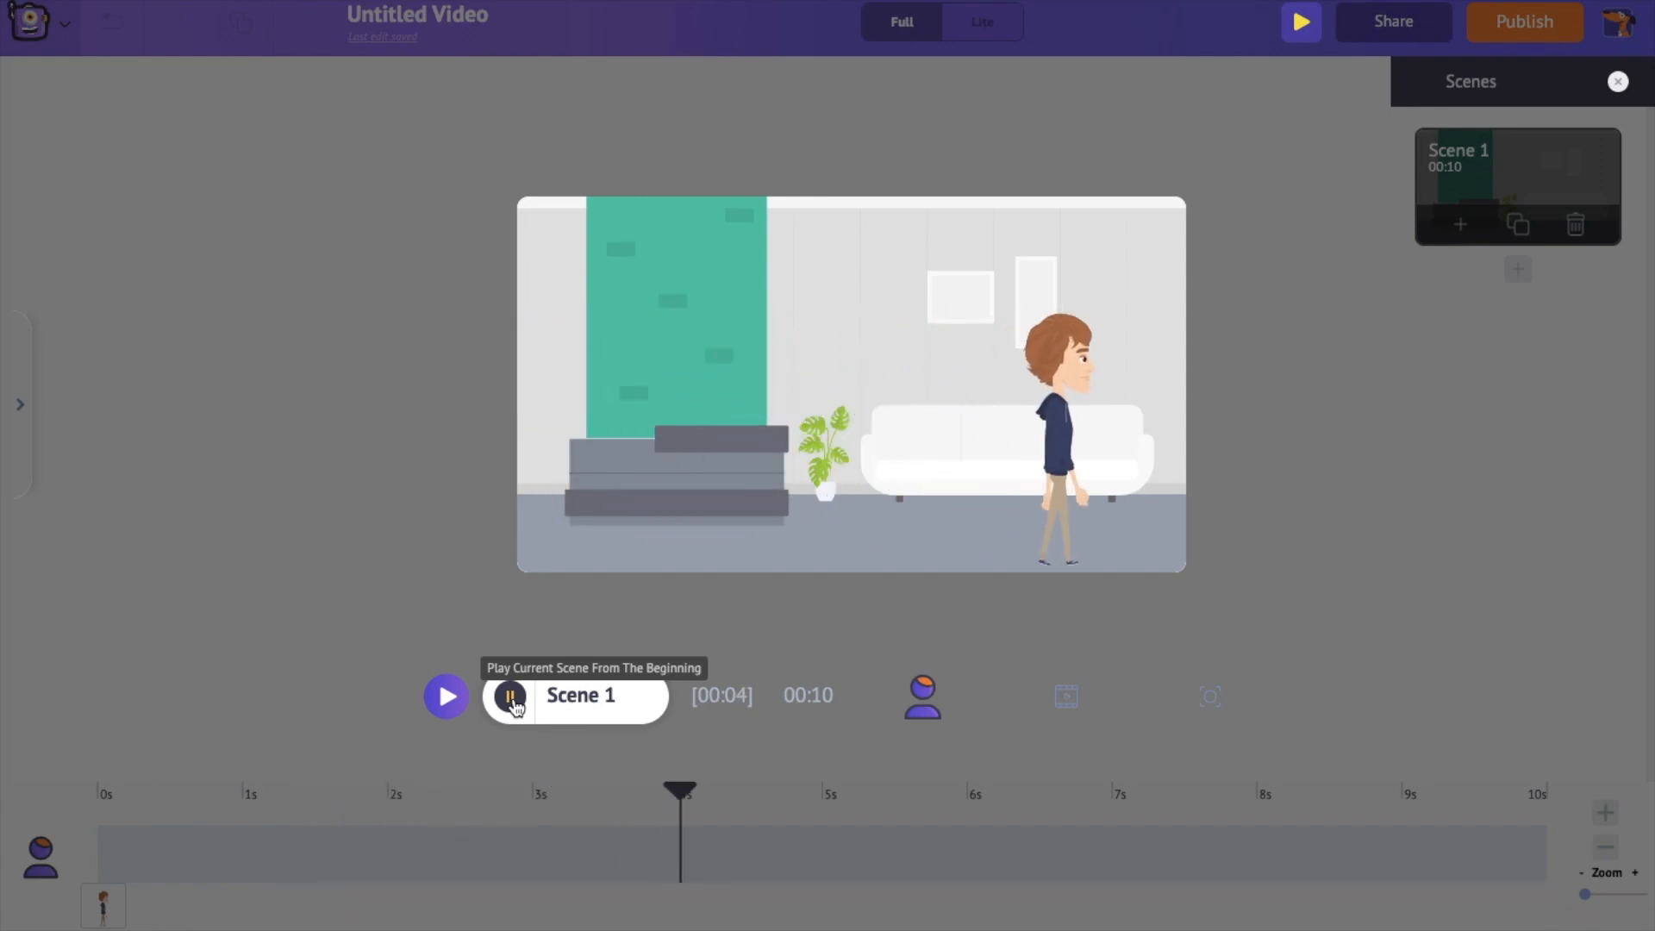
click(508, 695)
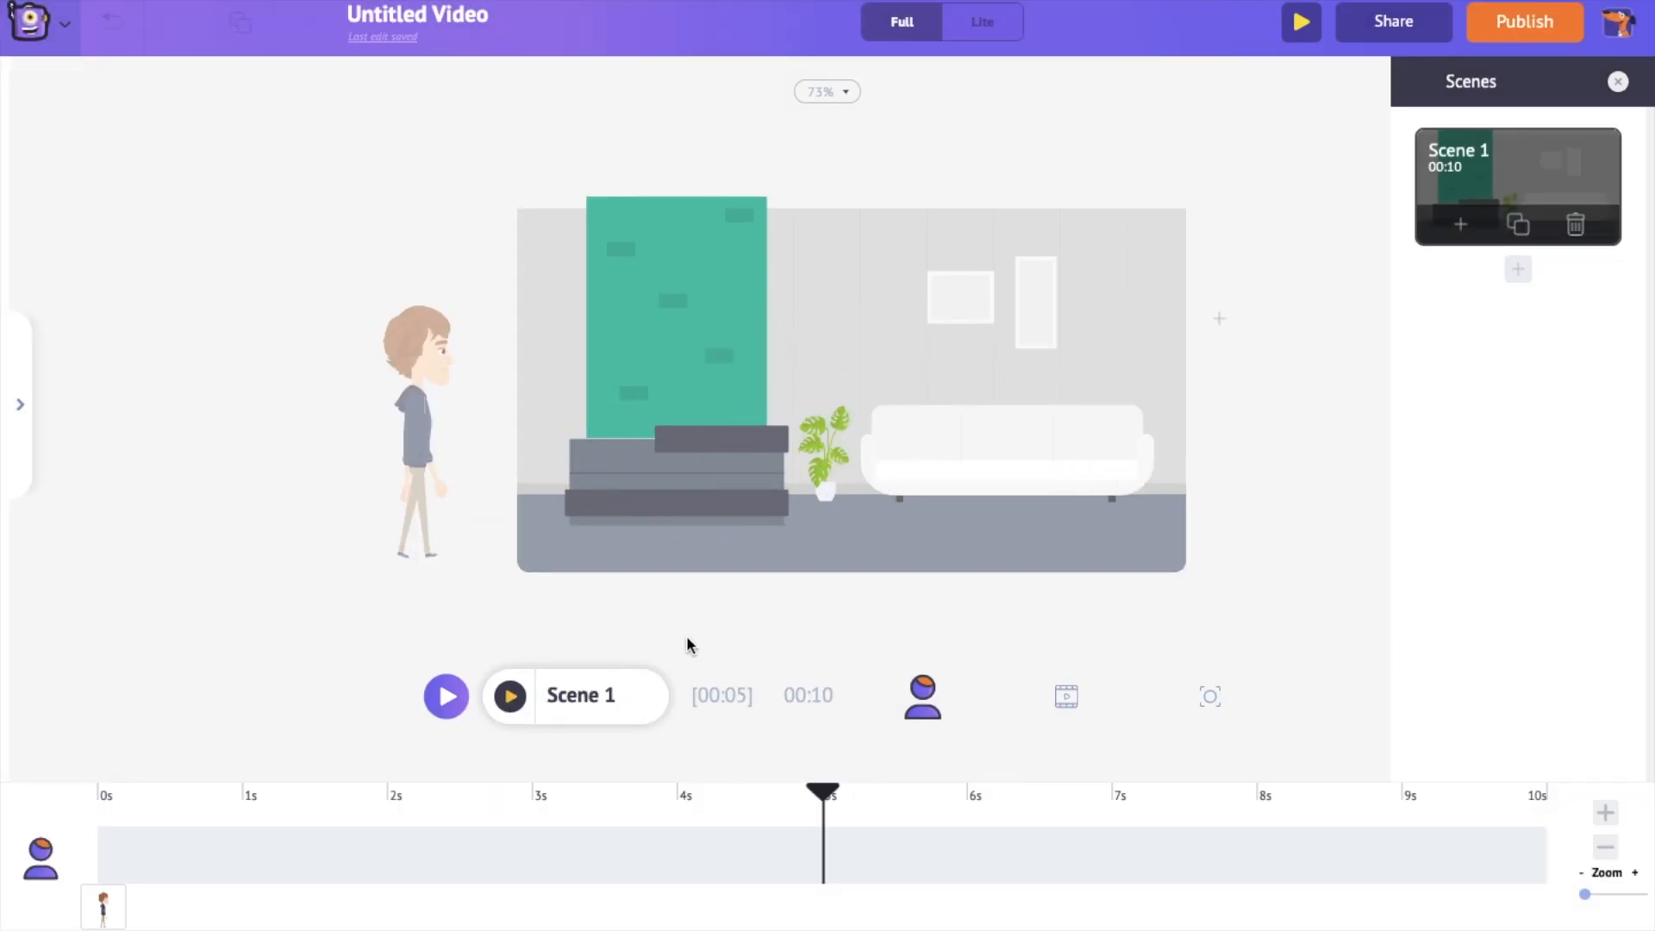